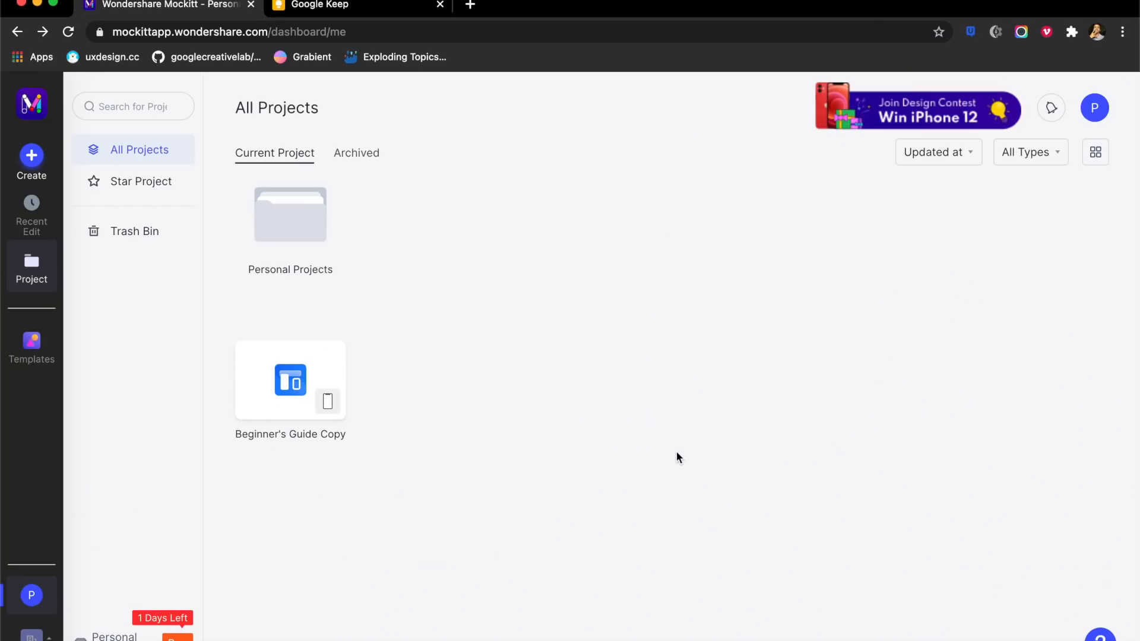
mouse_move(455, 399)
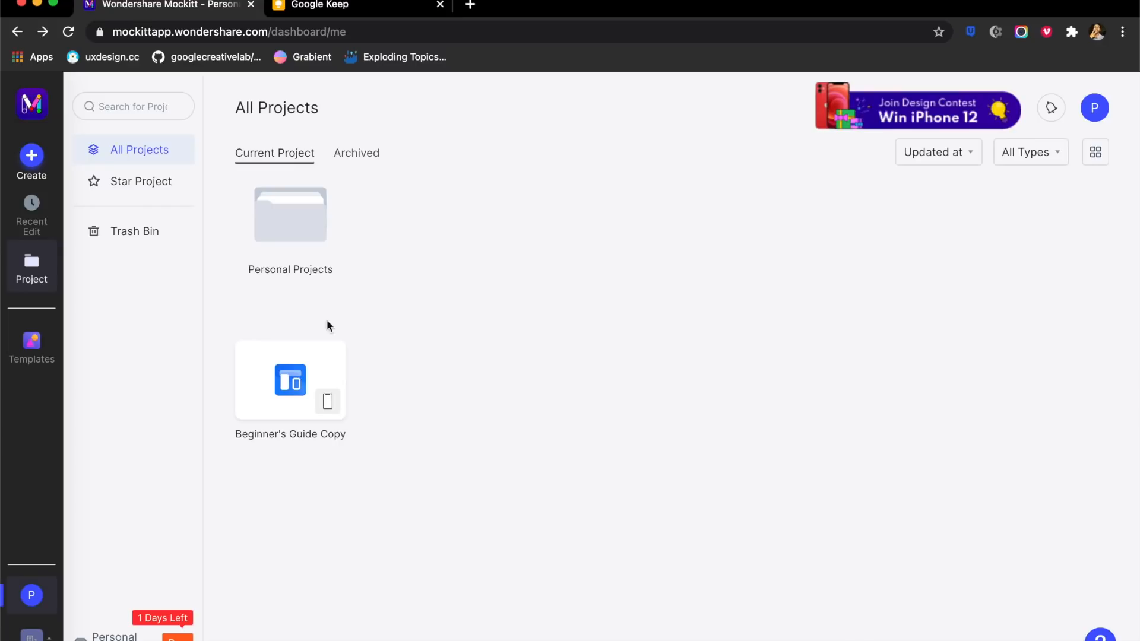
- Browse the Starred and Trash project lists, return to all projects and check the create-new options
left_click(140, 181)
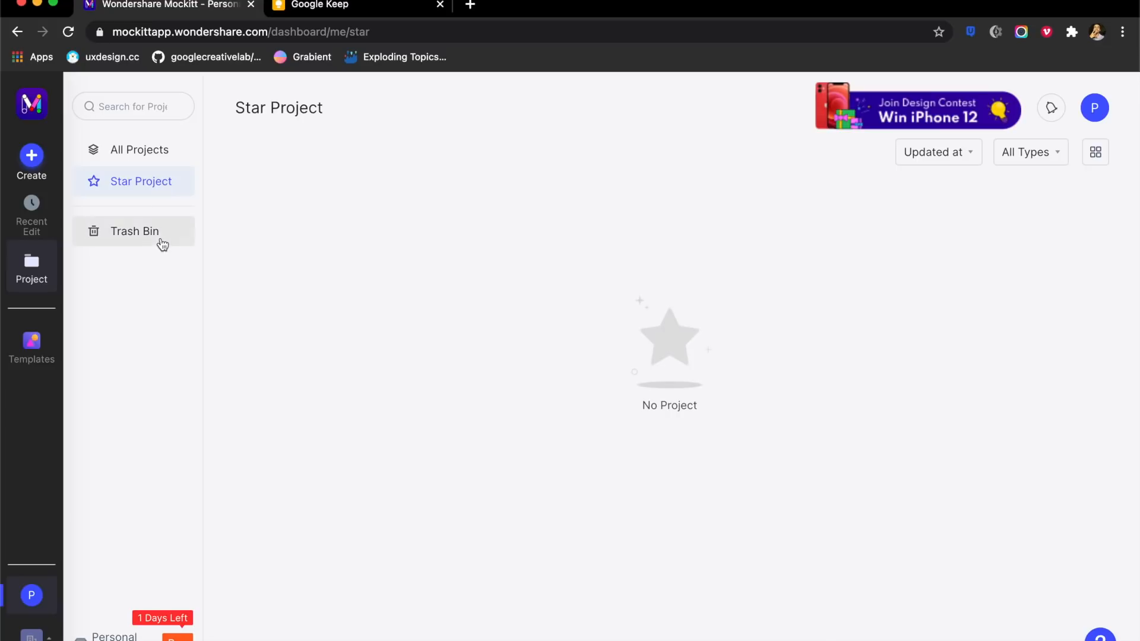
left_click(134, 231)
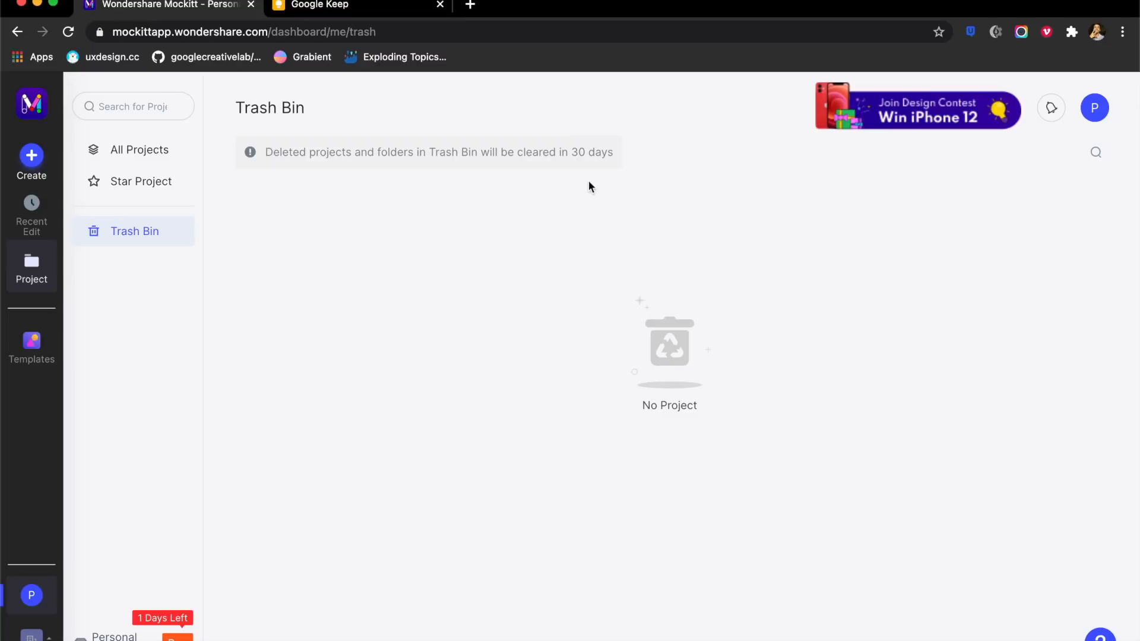
left_click(139, 150)
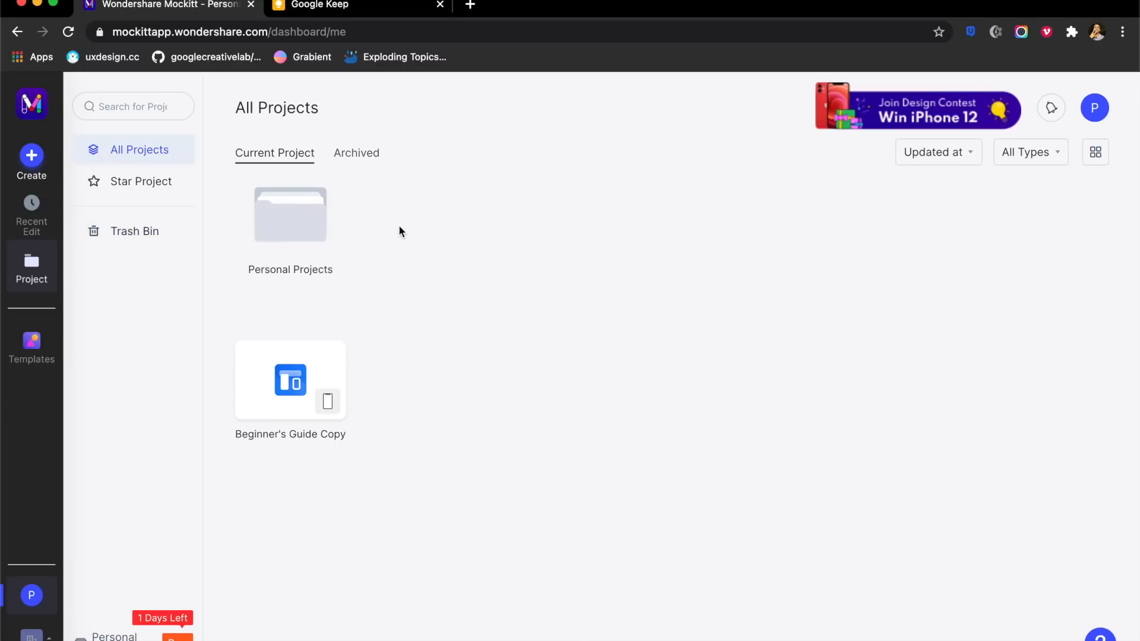
mouse_move(377, 246)
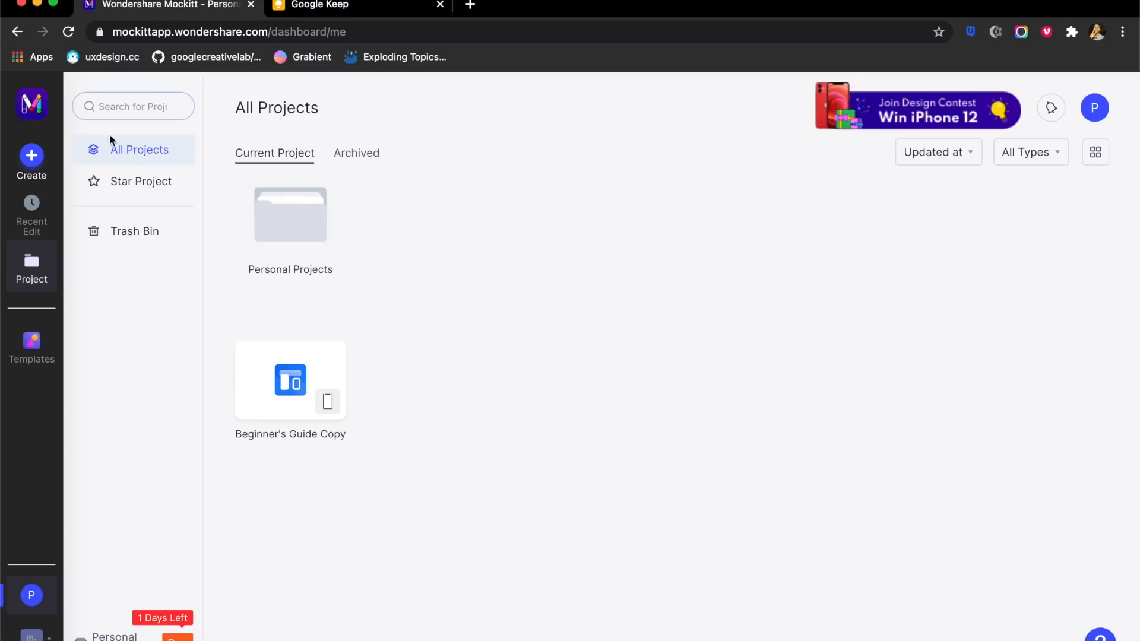
left_click(31, 156)
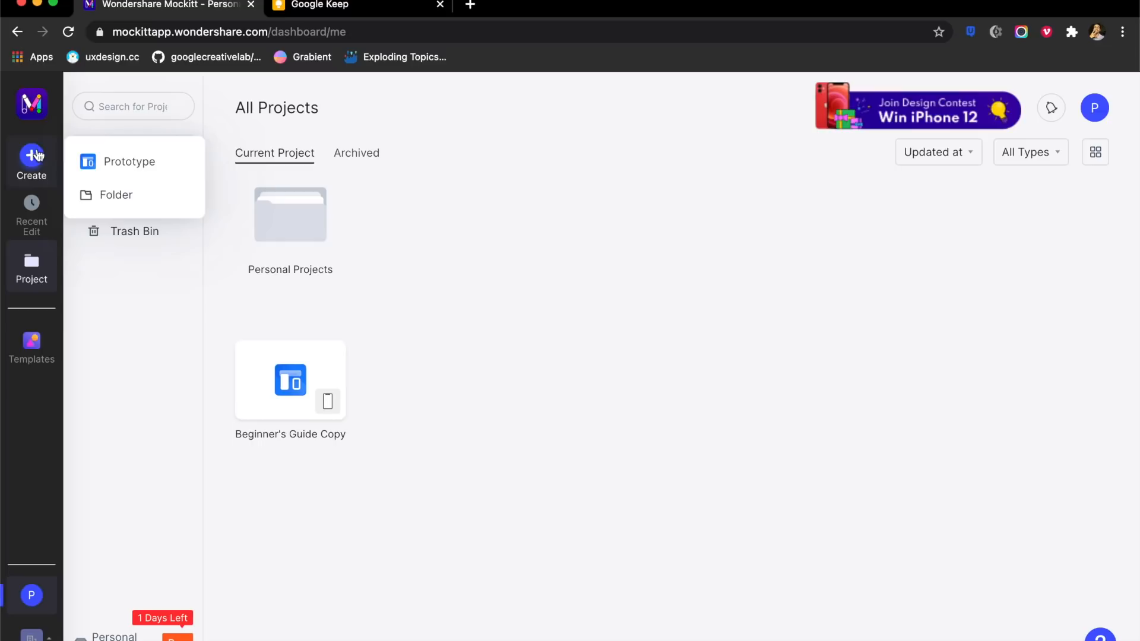
- Review recent notifications, close the history and show more actions for Beginner's Guide Copy
left_click(1051, 108)
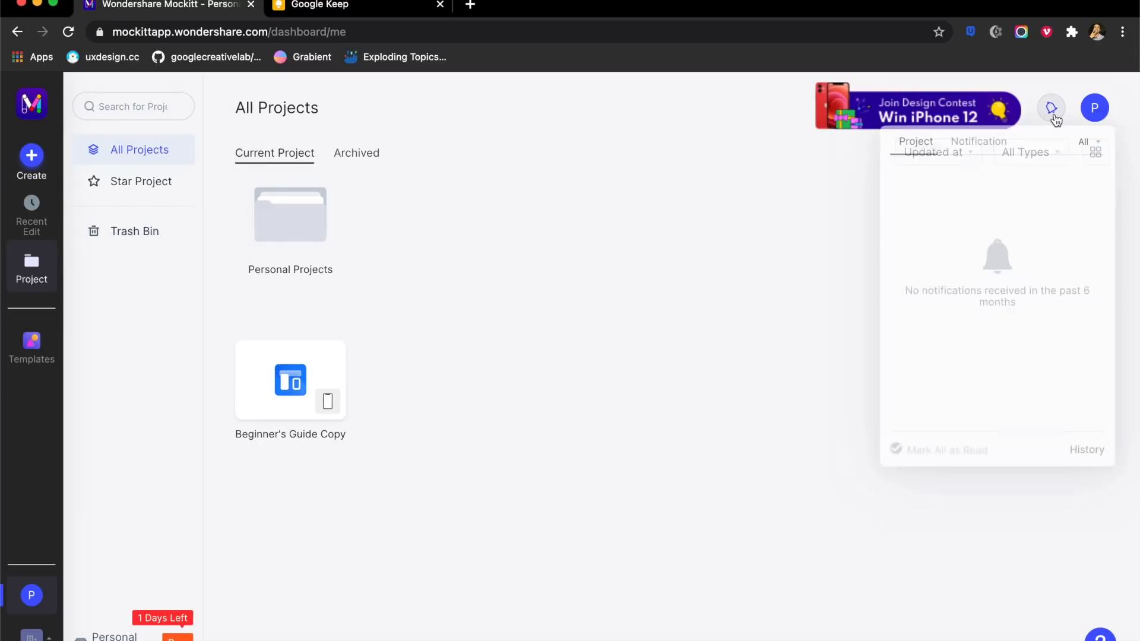
left_click(977, 141)
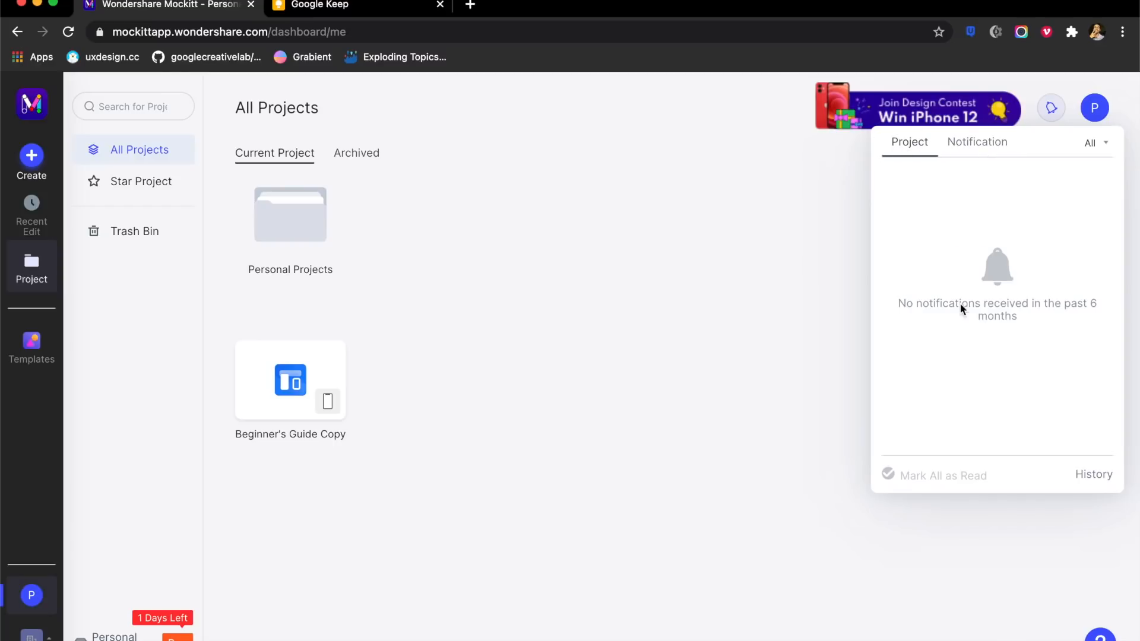
mouse_move(1093, 475)
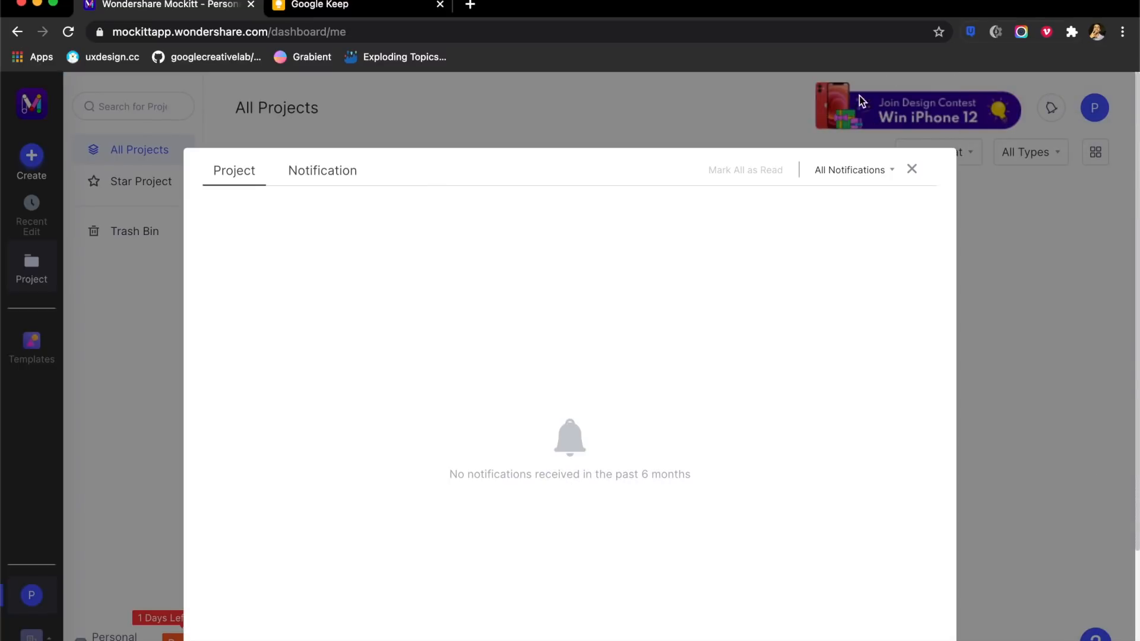
left_click(911, 169)
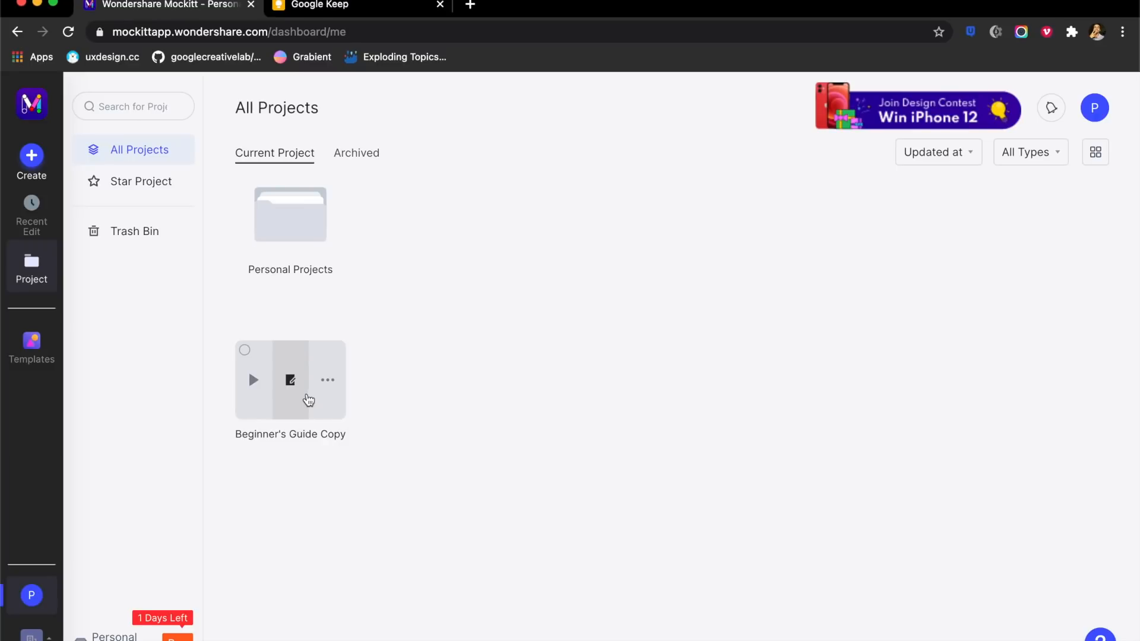
mouse_move(289, 380)
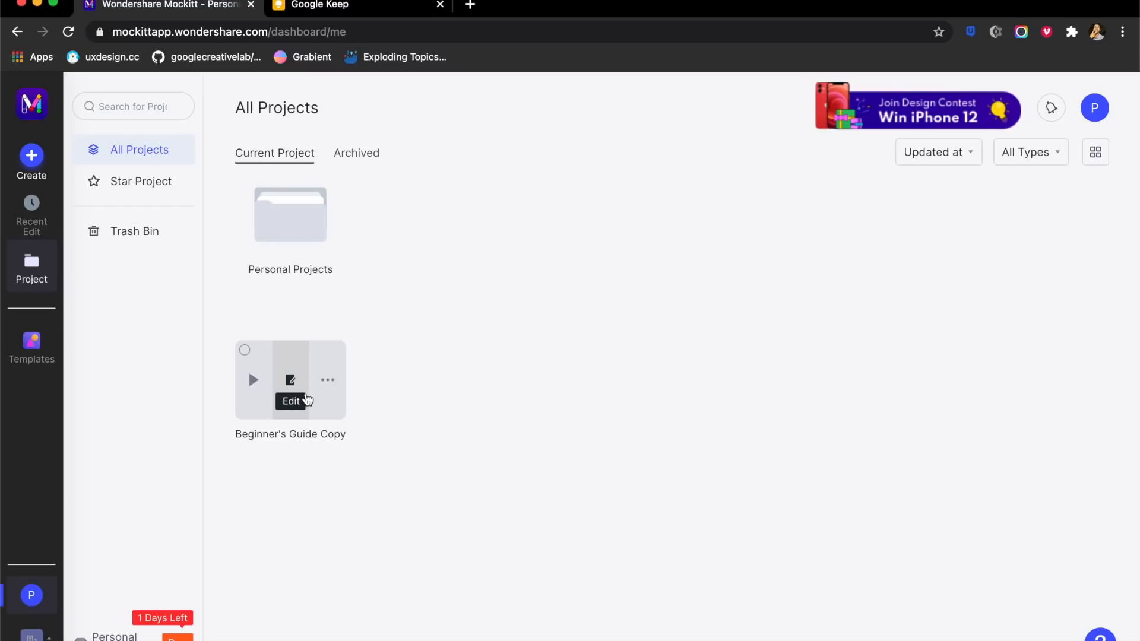
mouse_move(327, 380)
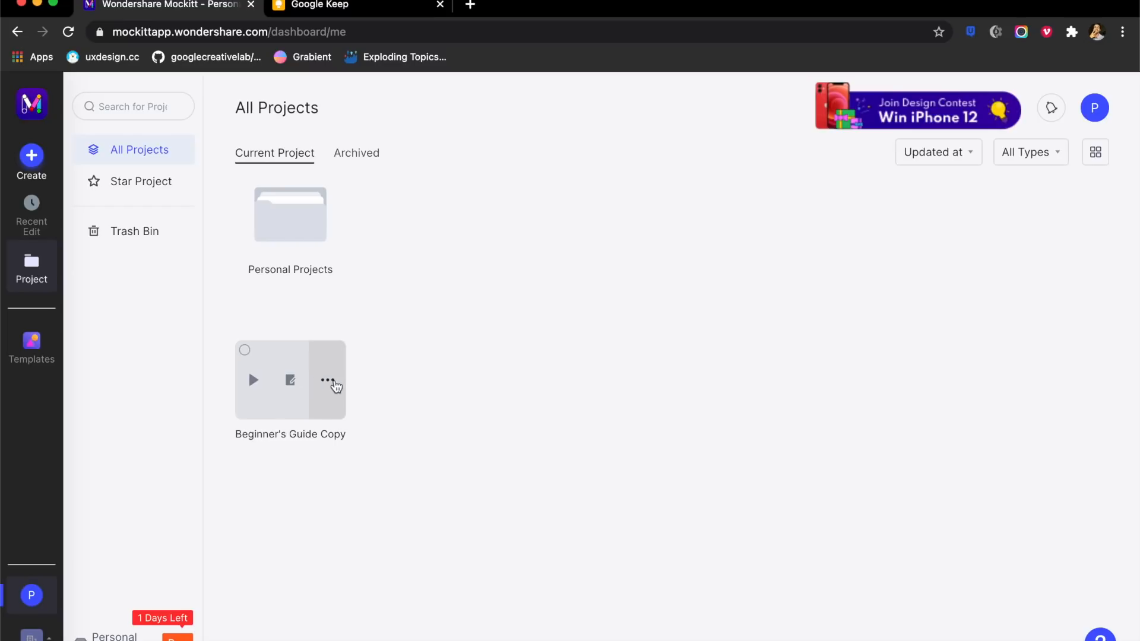
left_click(328, 380)
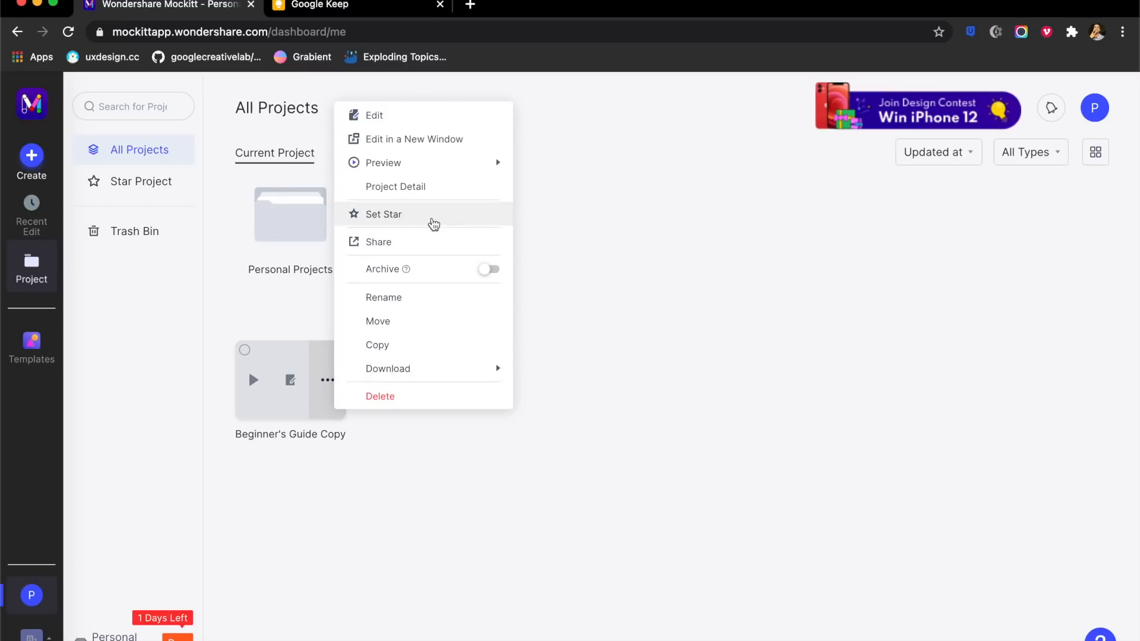
mouse_move(387, 368)
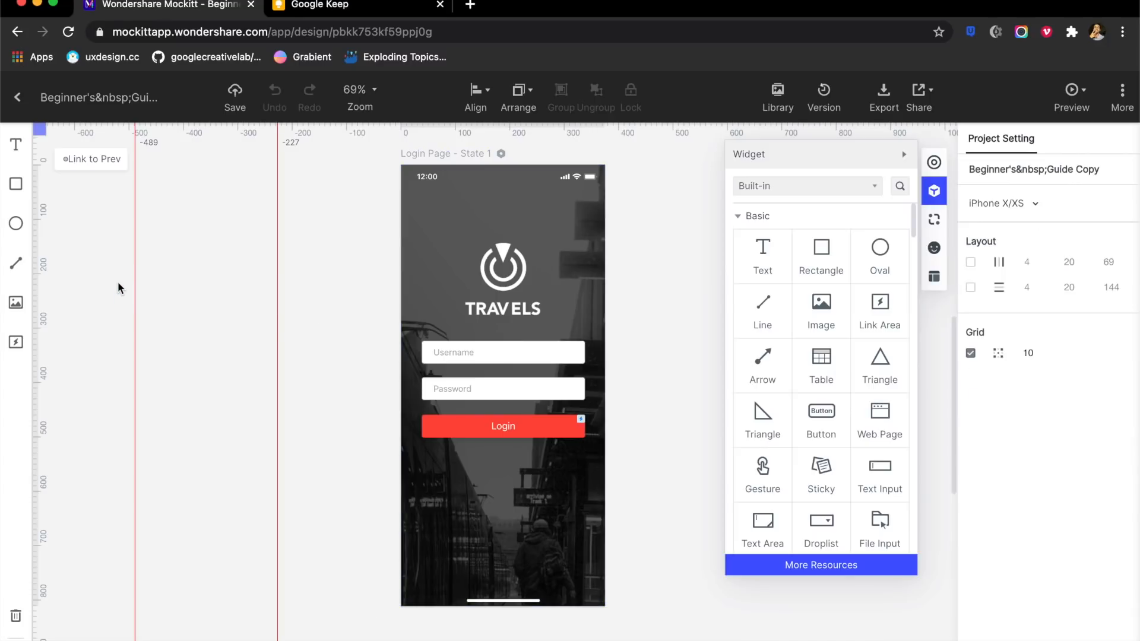
mouse_move(329, 136)
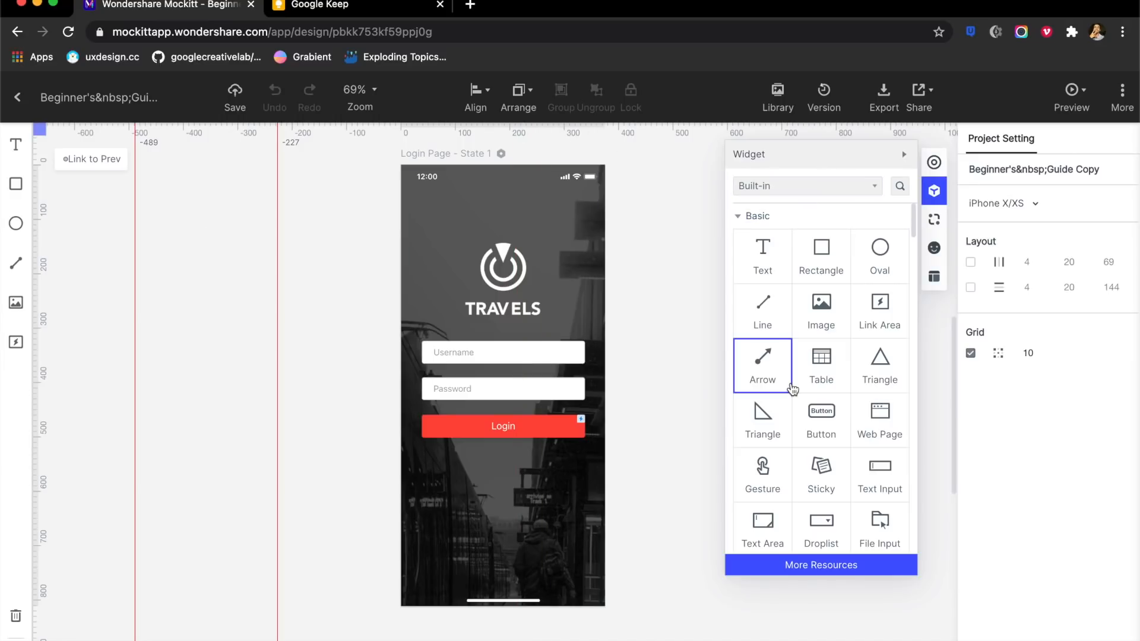
- Place a Button widget below Login and stretch it to the Login button's width
scroll("down", 3)
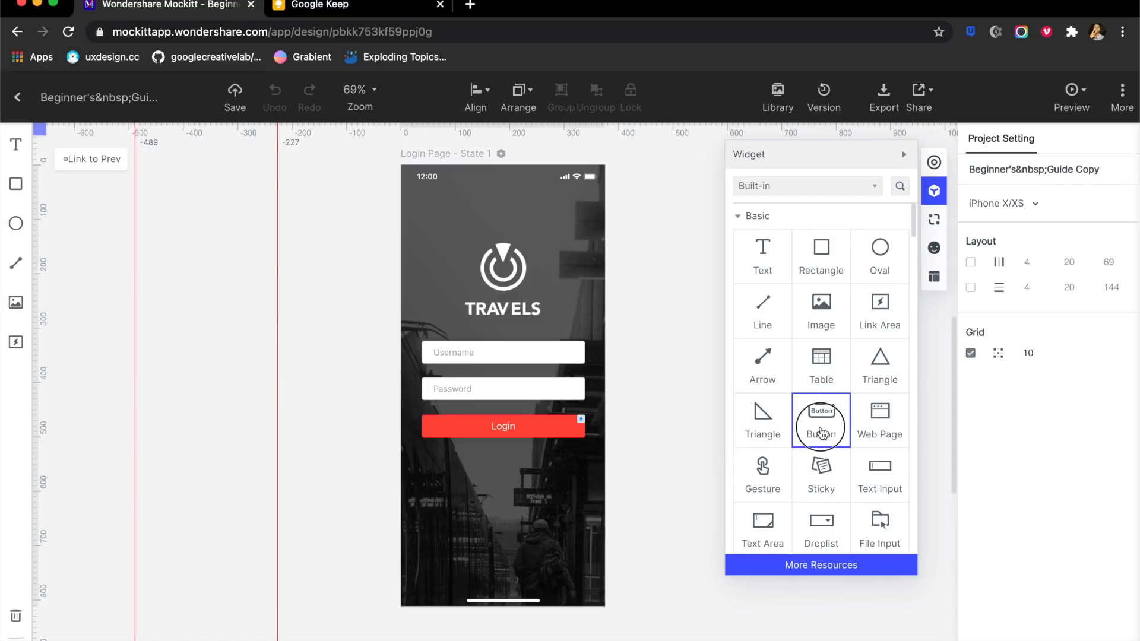
left_click_drag(820, 420, 441, 455)
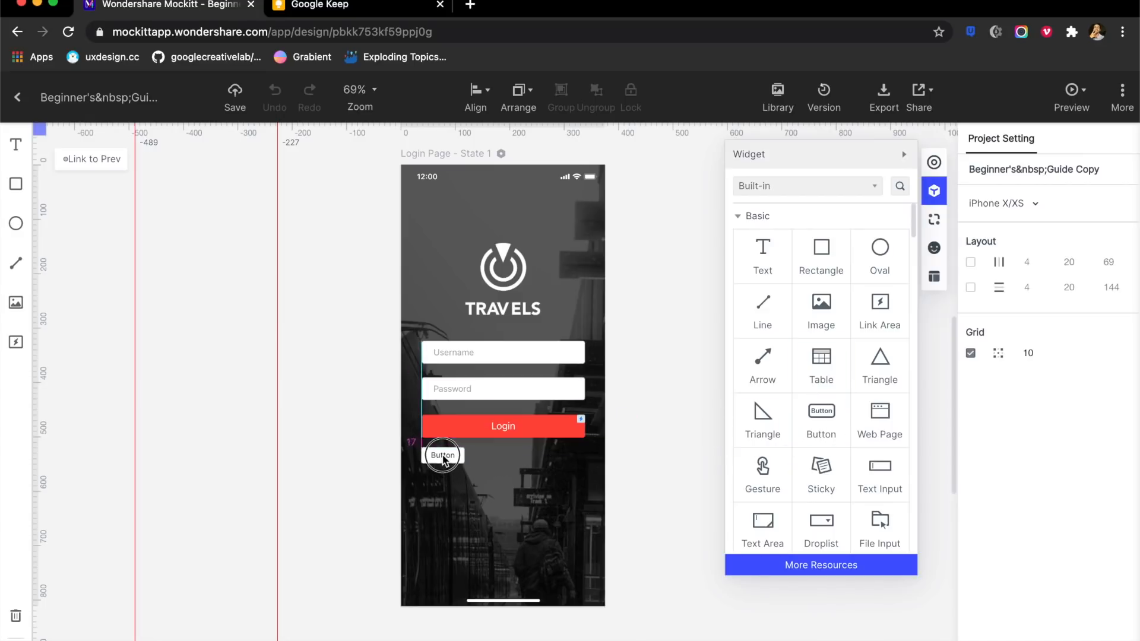
left_click(443, 455)
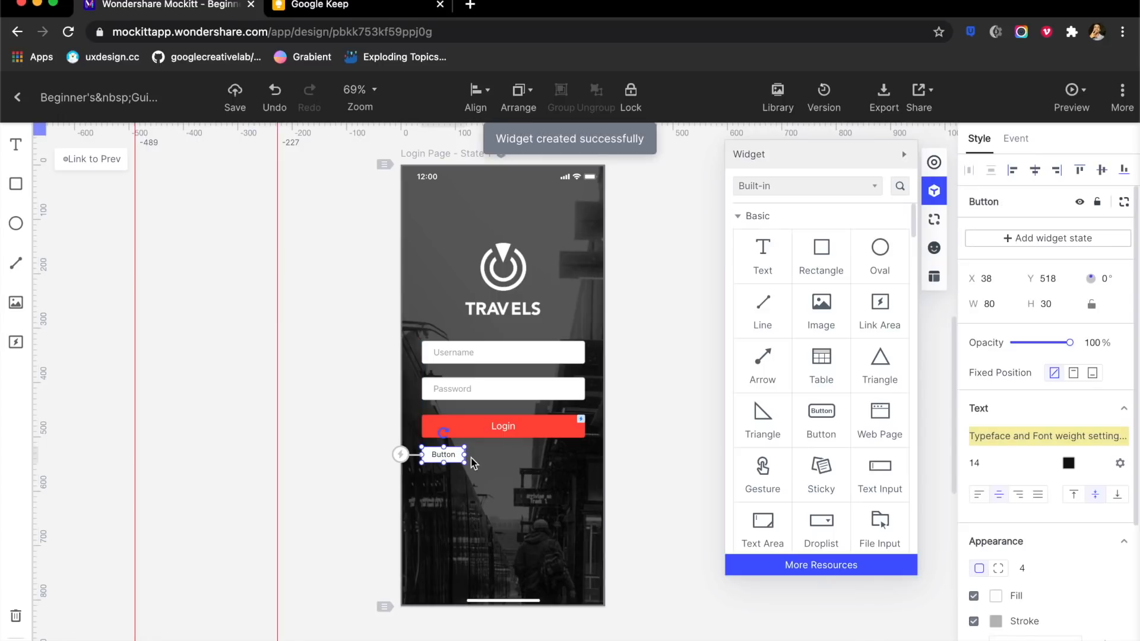
left_click_drag(466, 463, 583, 466)
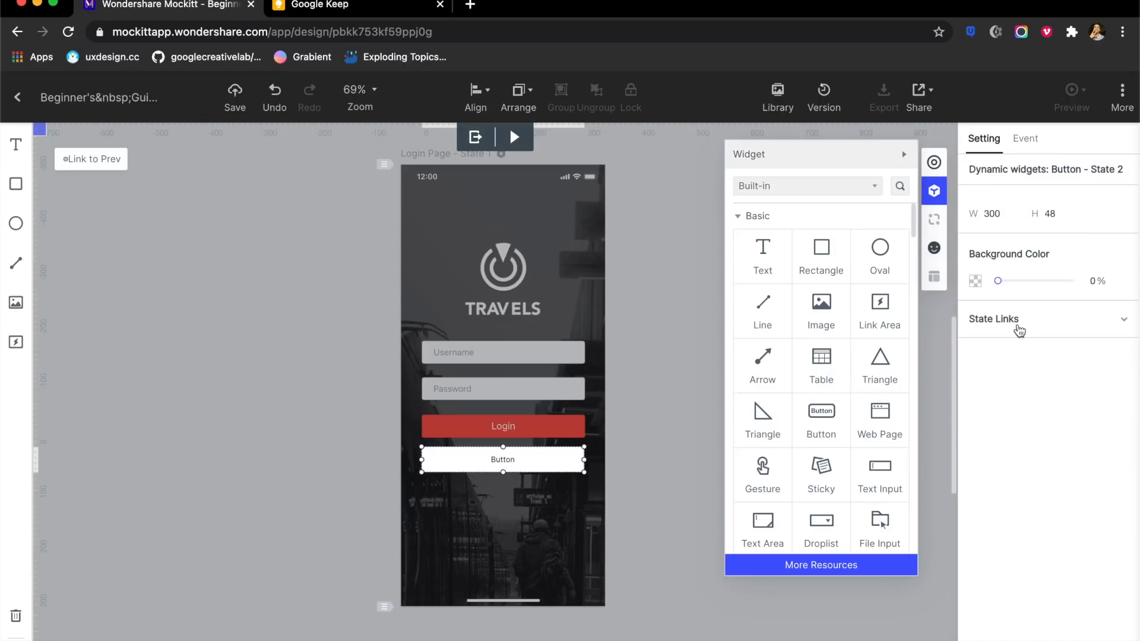
- Start adding a tap interaction event to the new button
left_click(1025, 138)
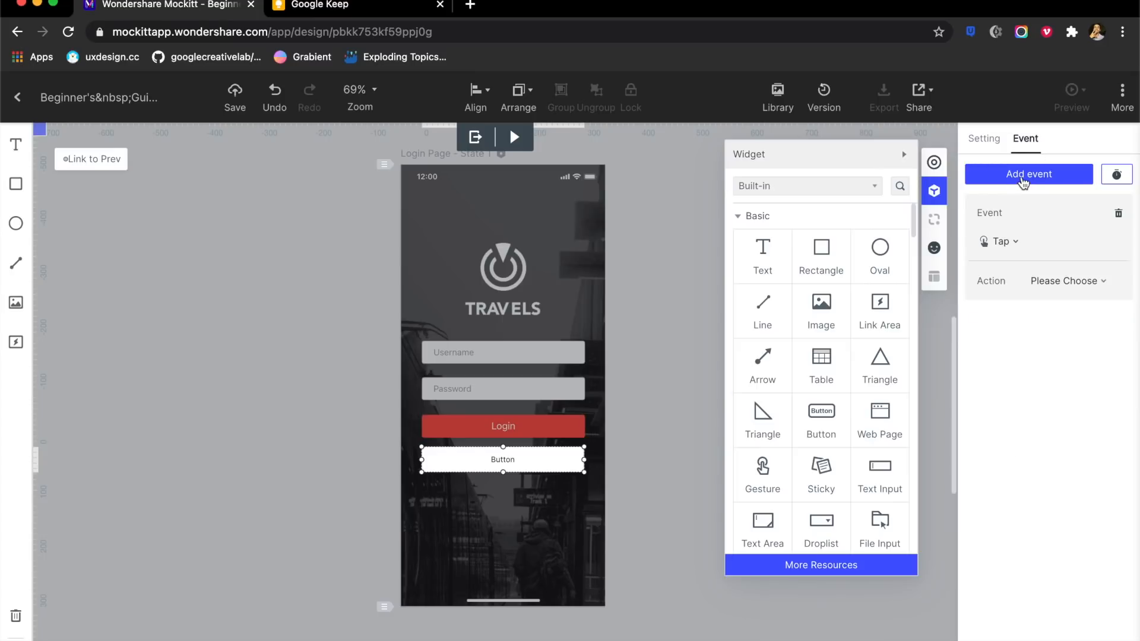
left_click(234, 98)
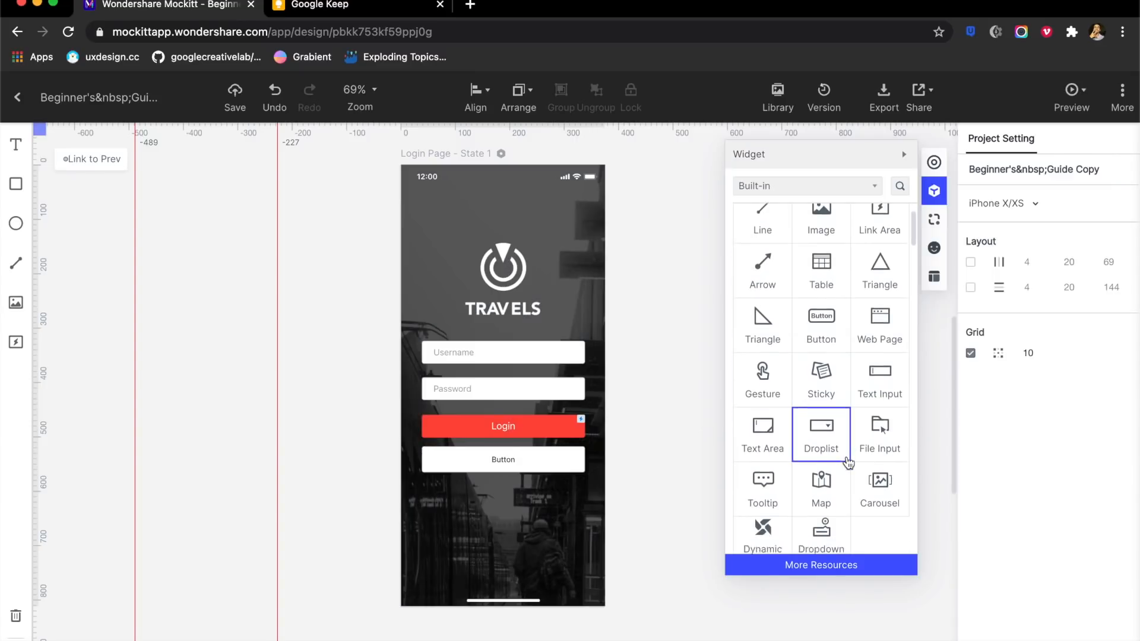
- Place a File Input low on the login screen and try it in live preview
scroll("down", 3)
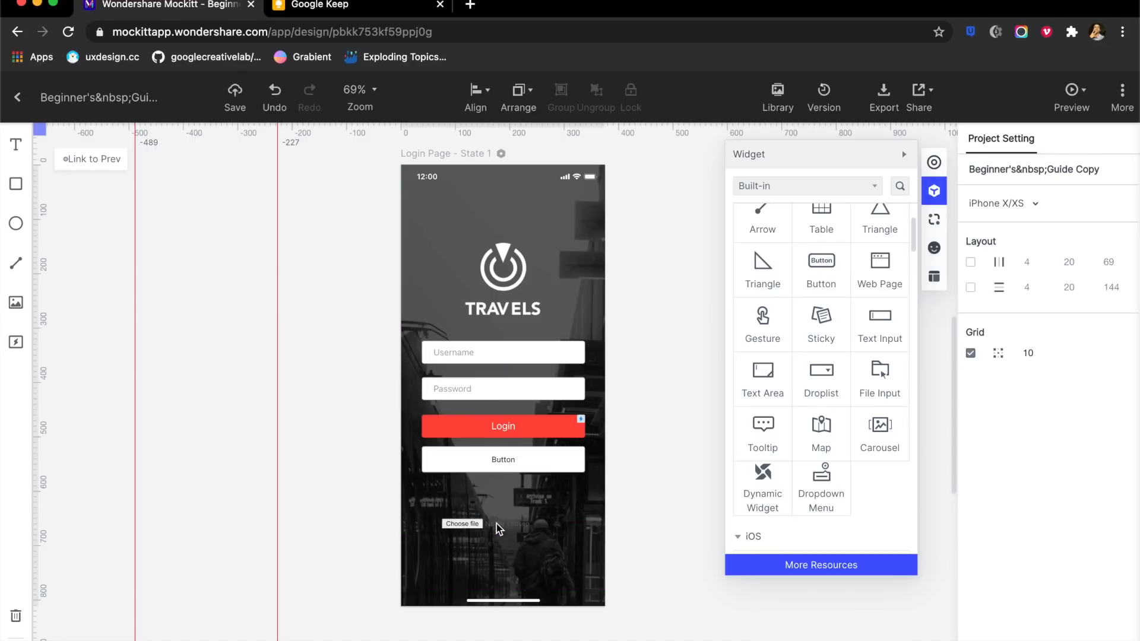
left_click_drag(878, 370, 494, 538)
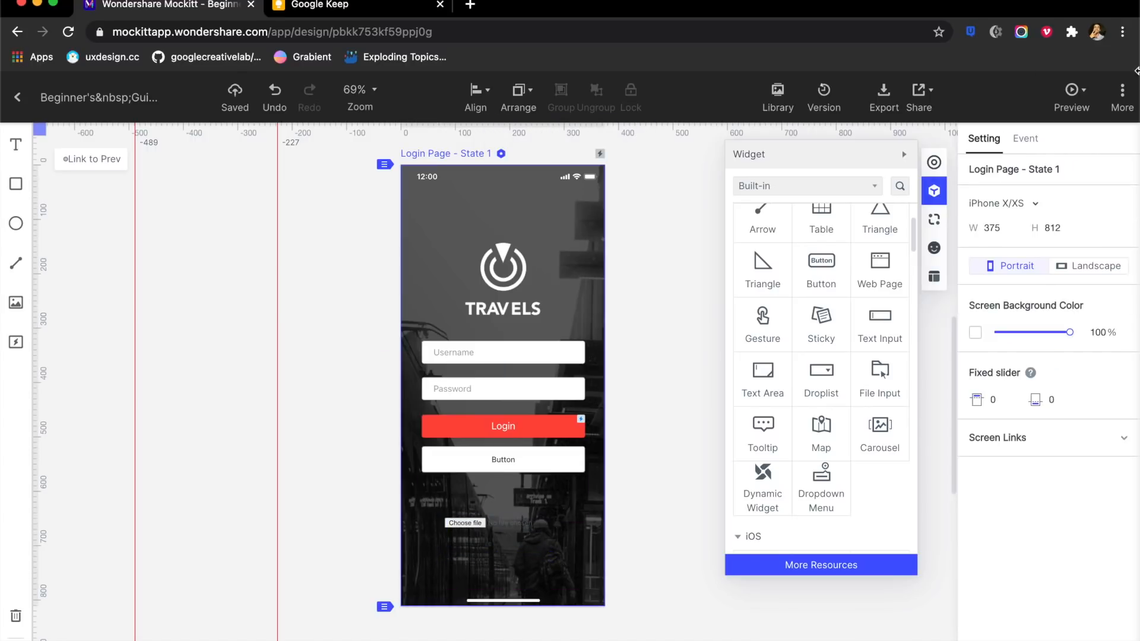
left_click(1071, 94)
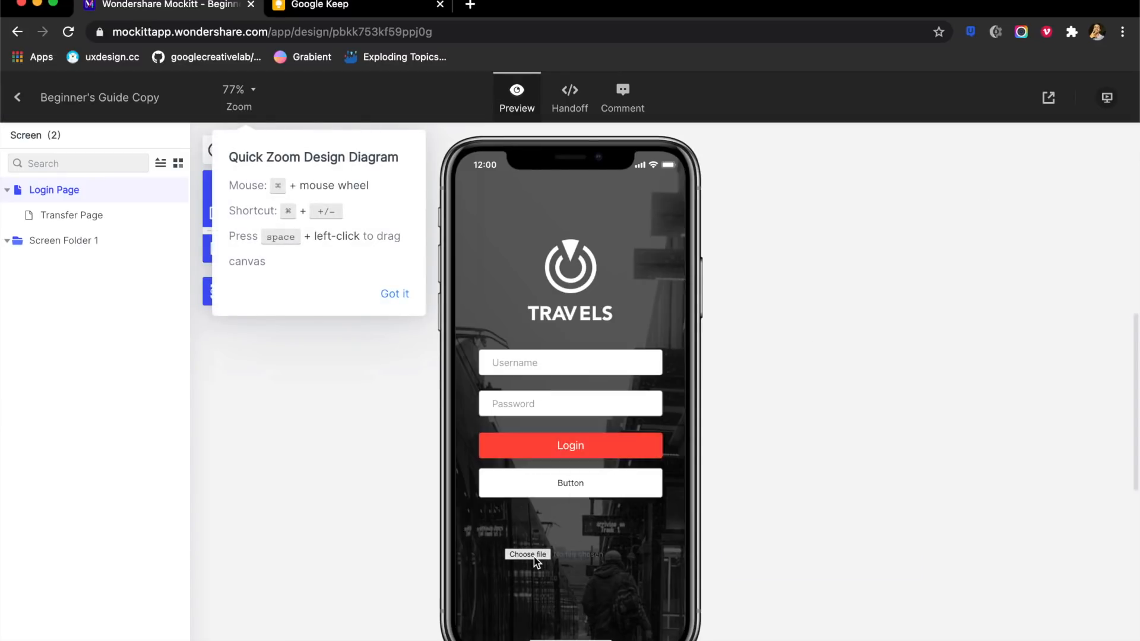
left_click(527, 555)
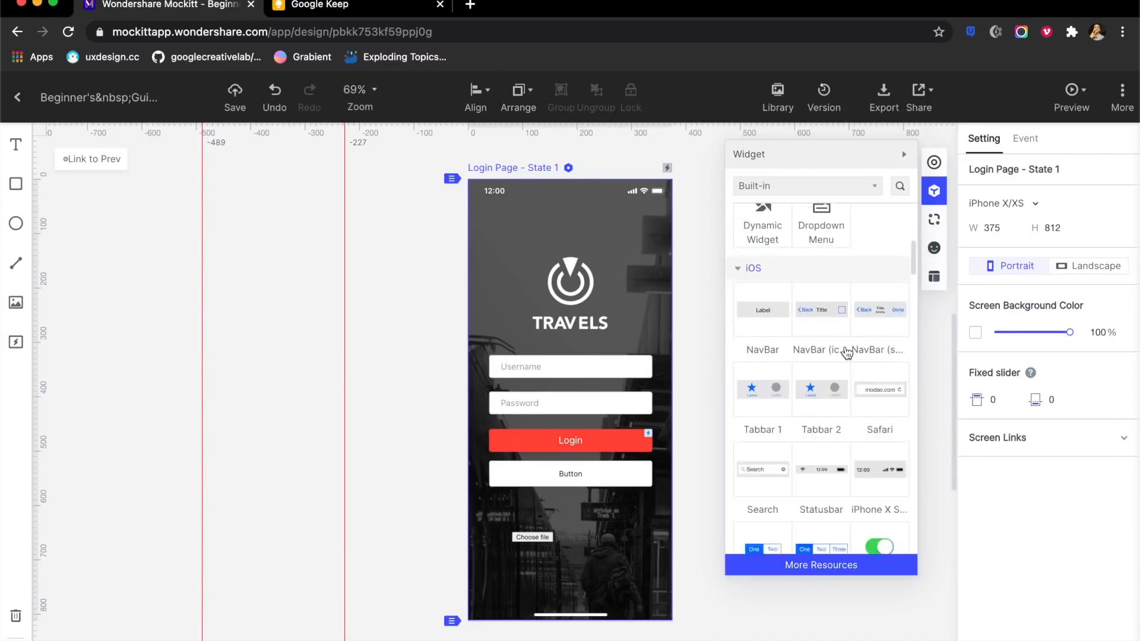
- Search the widget library for 'search' to find the iOS Search widget
scroll("down", 3)
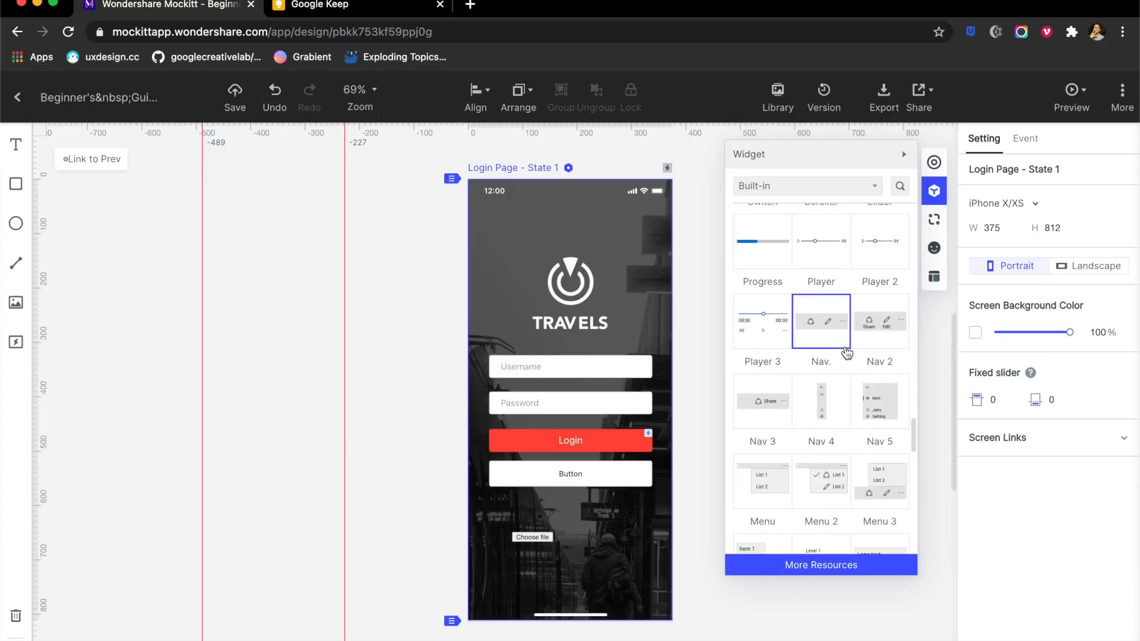
scroll("down", 3)
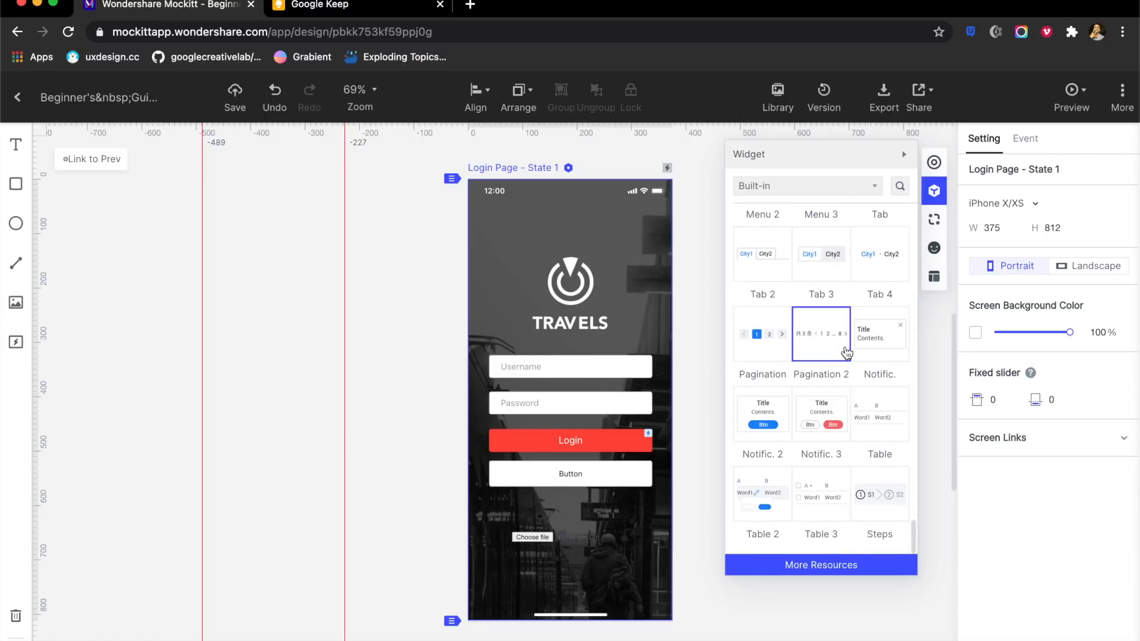
left_click(805, 186)
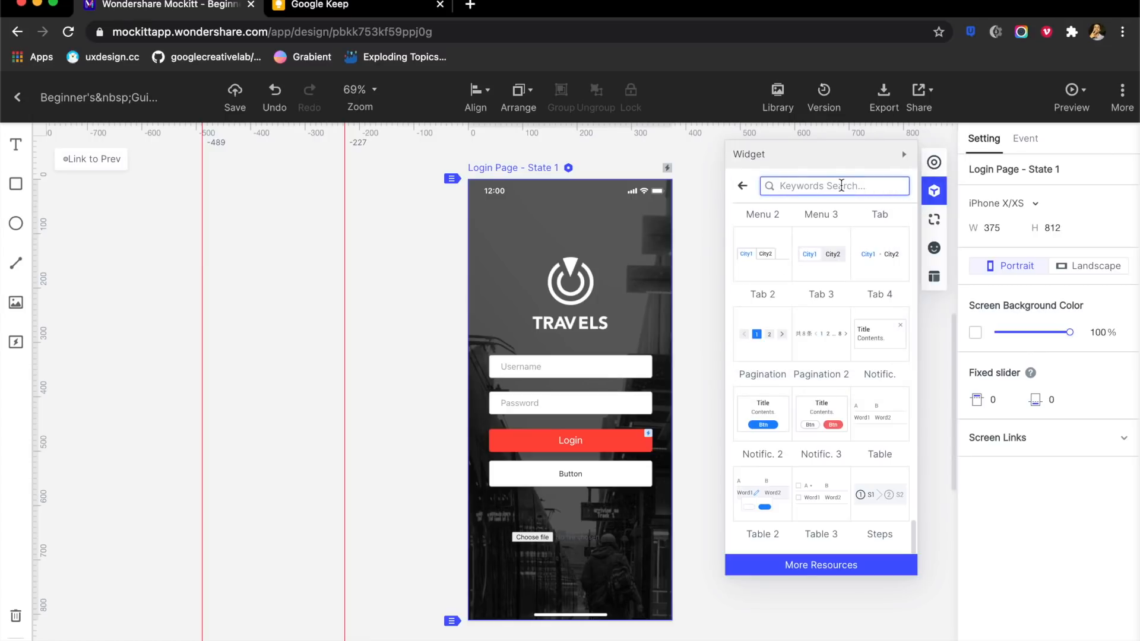
type("searc")
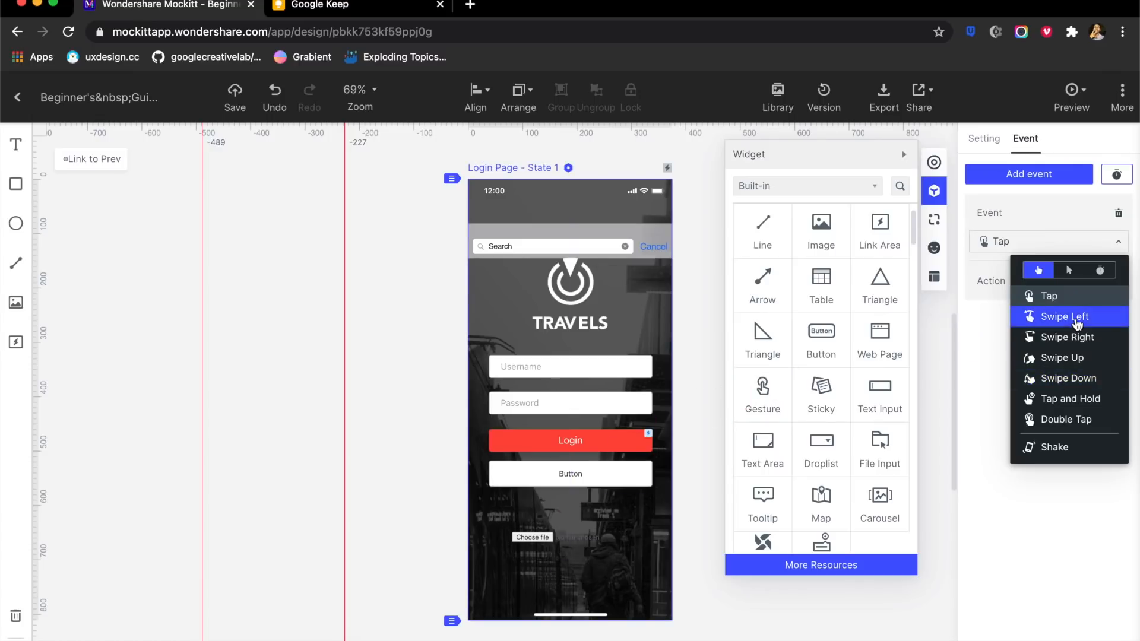
mouse_move(1069, 399)
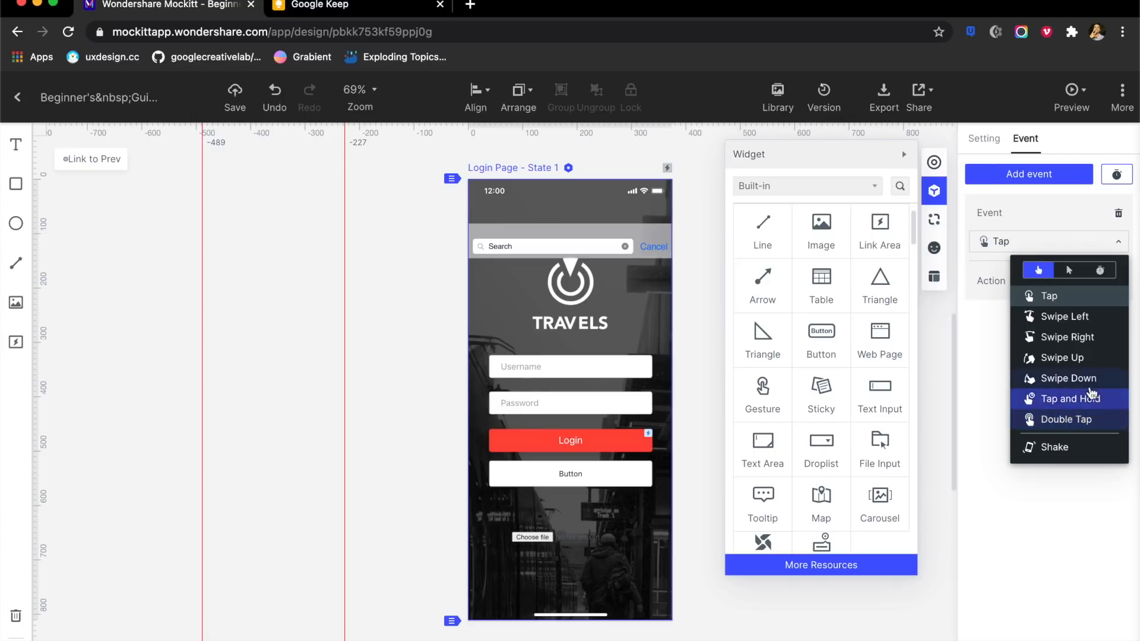
mouse_move(1062, 447)
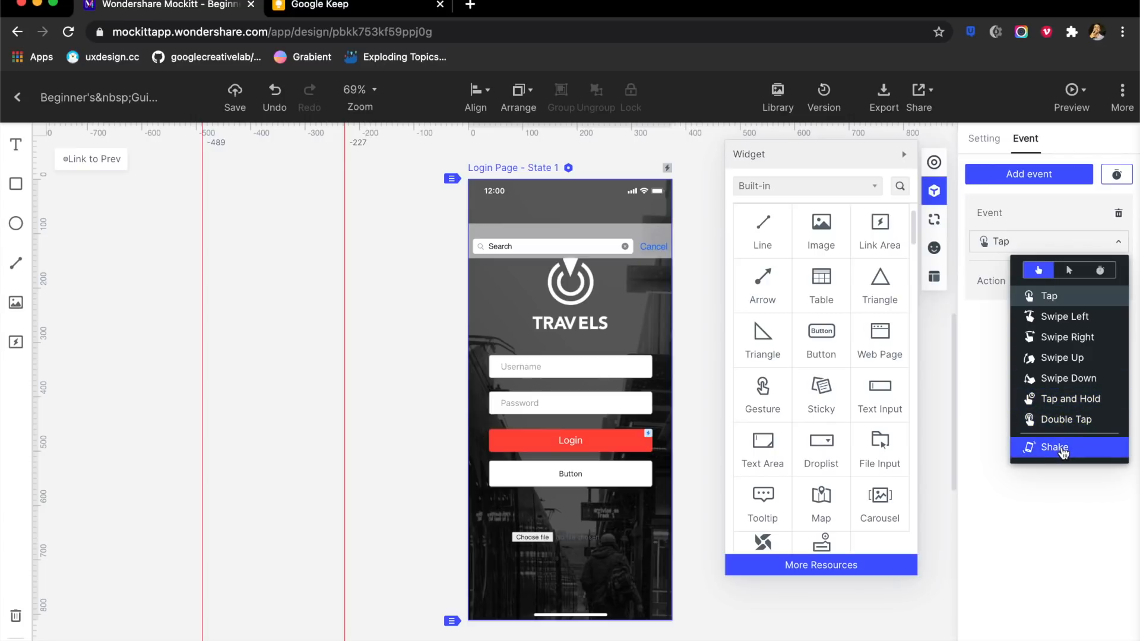
left_click(1069, 270)
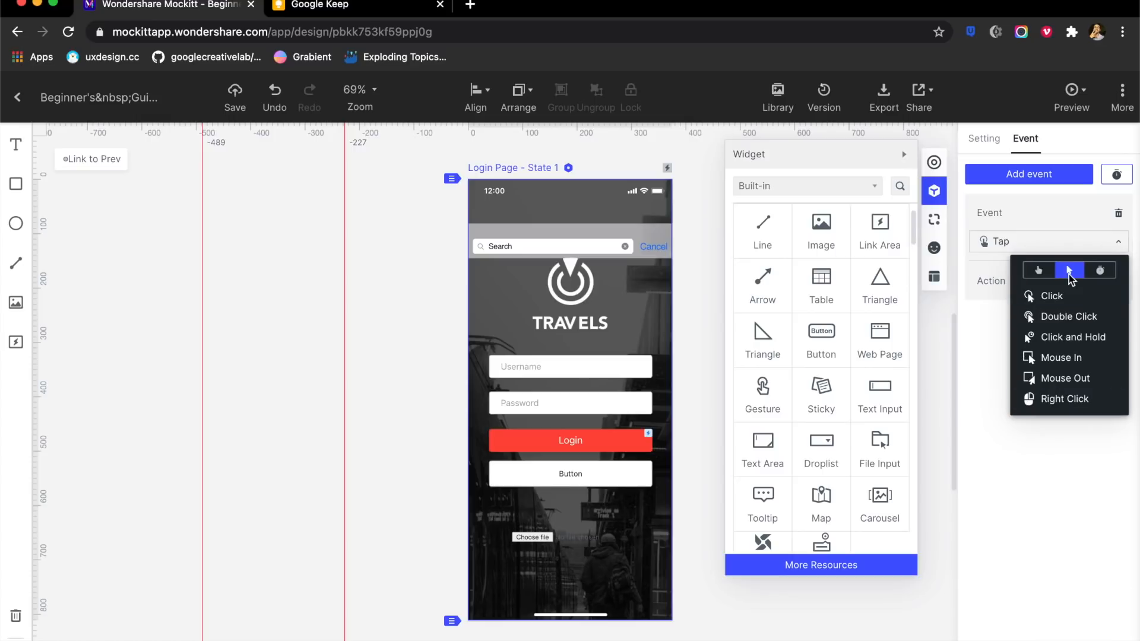
left_click(1038, 270)
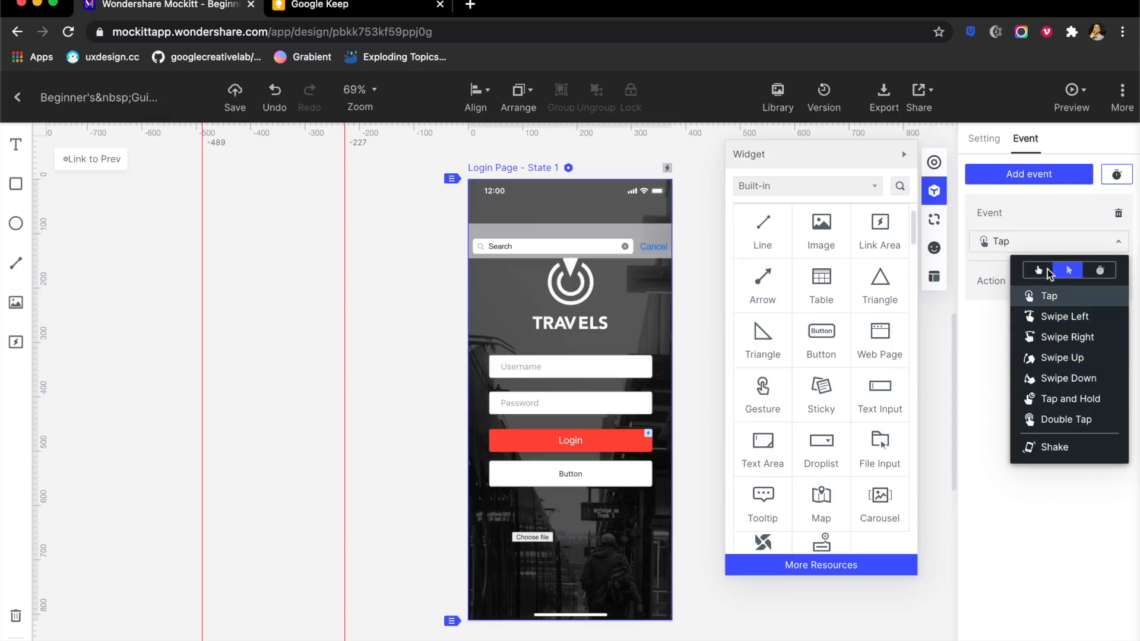
left_click(1037, 269)
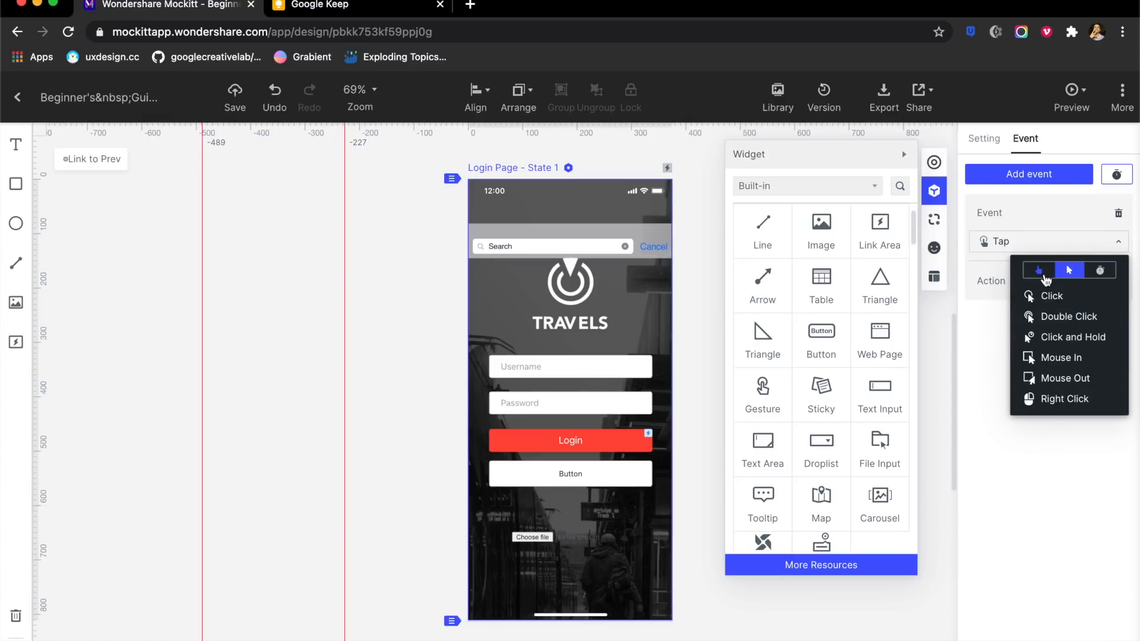
mouse_move(1060, 357)
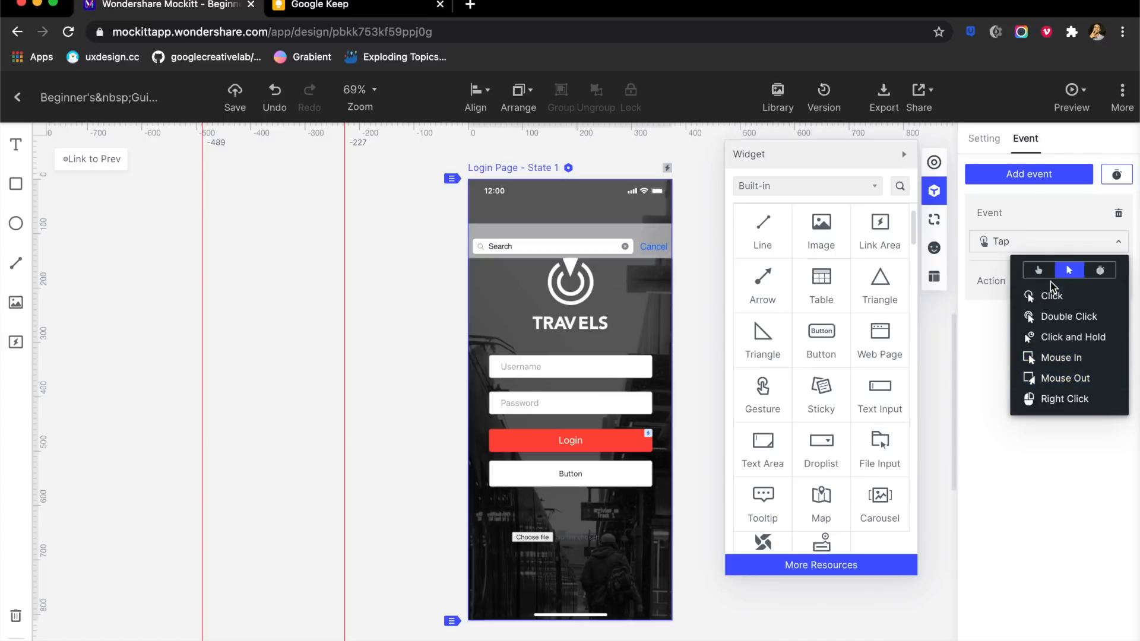
left_click(1037, 269)
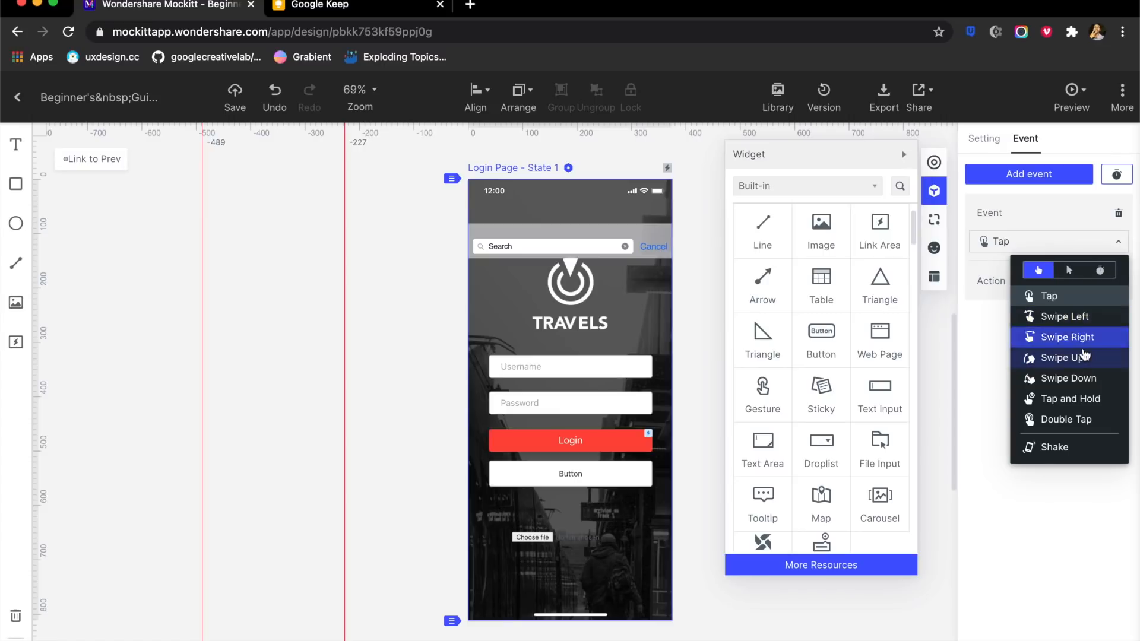
mouse_move(1068, 358)
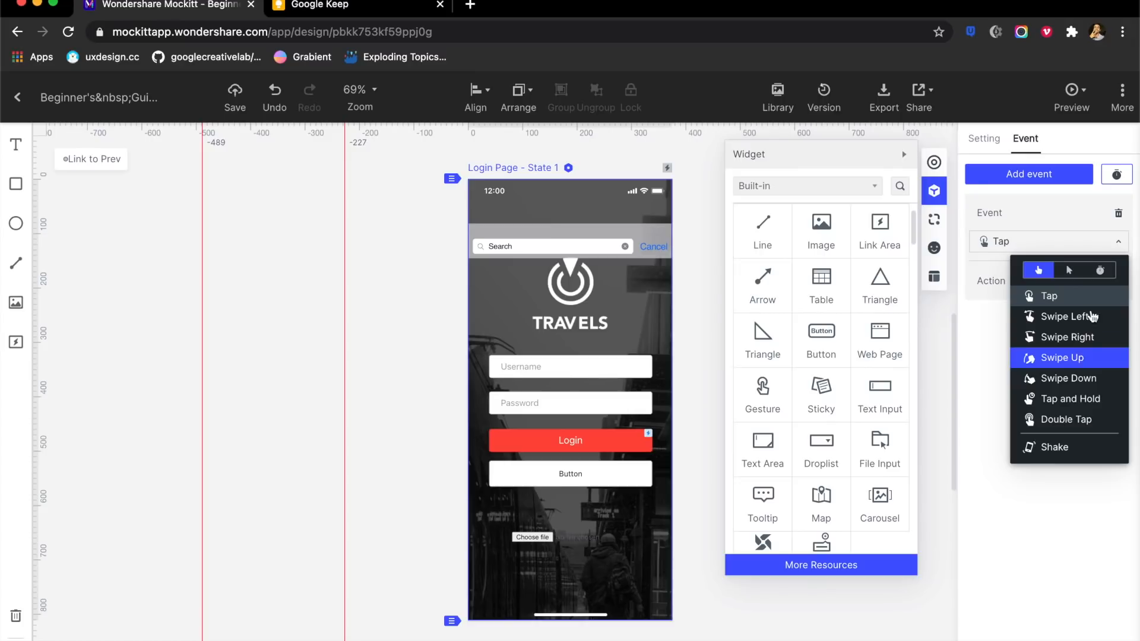
left_click(934, 248)
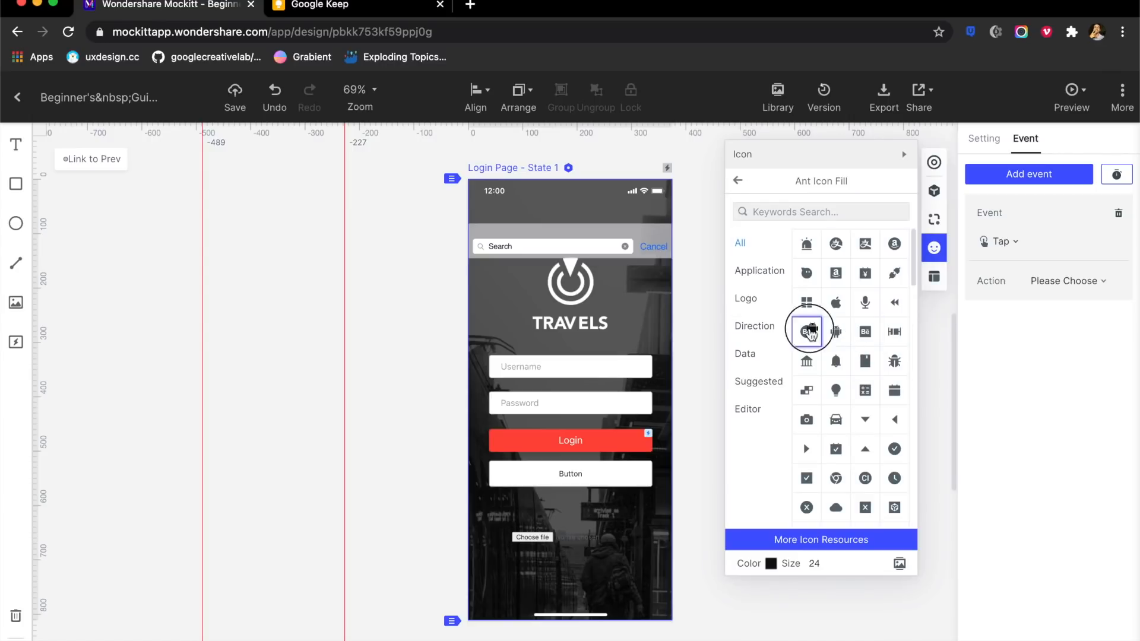
- Choose the Ant Icon Fill set in the Icons library
left_click(806, 331)
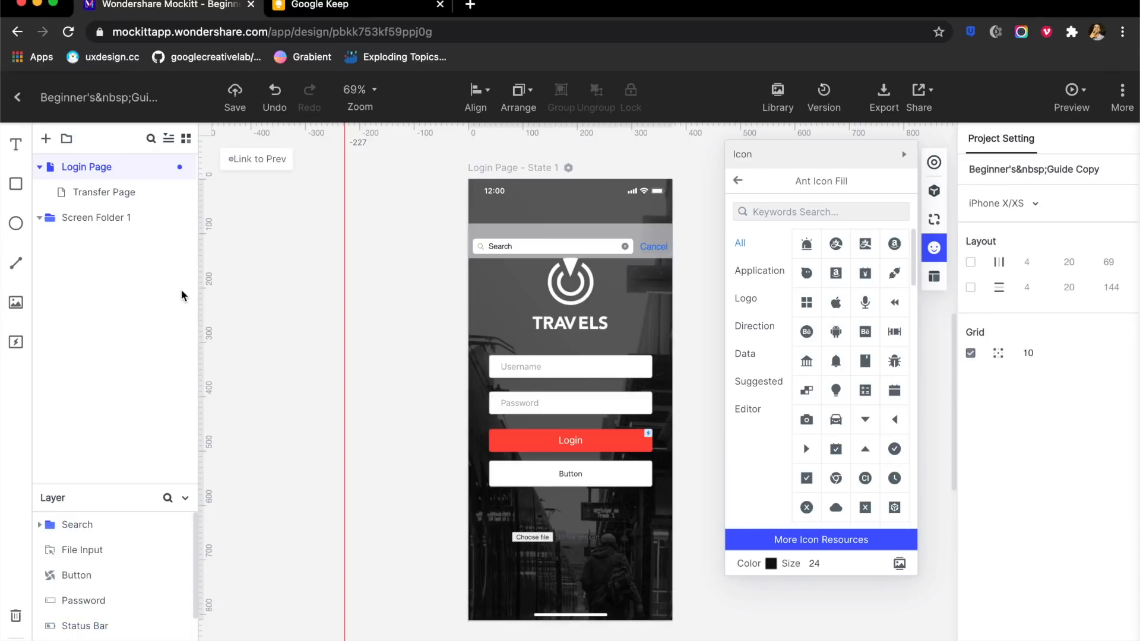
mouse_move(165, 275)
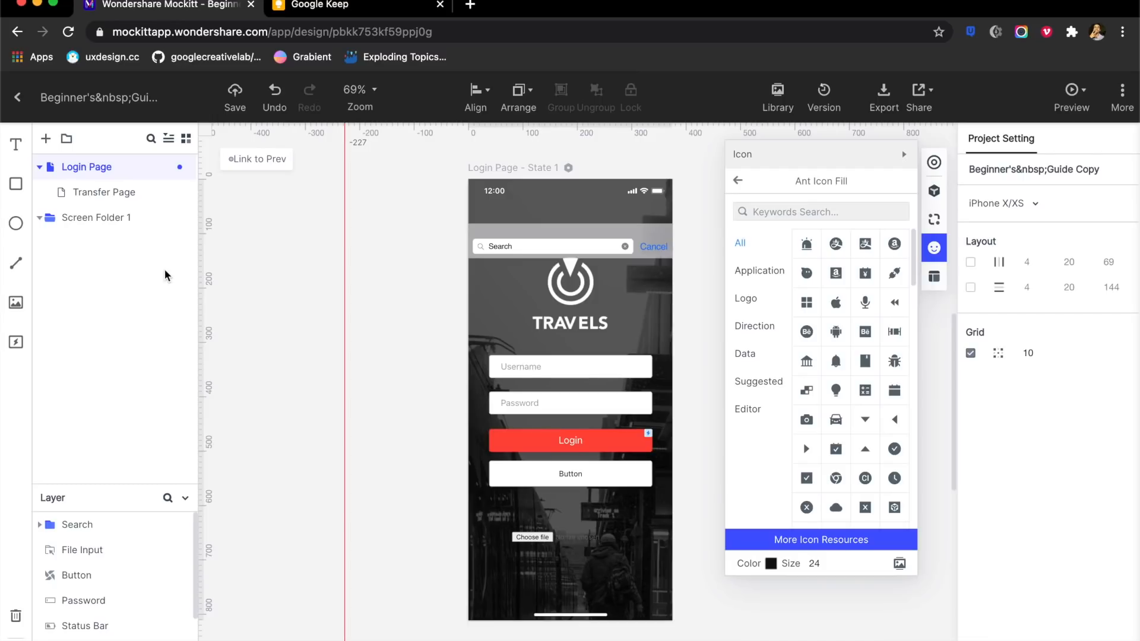
mouse_move(66, 139)
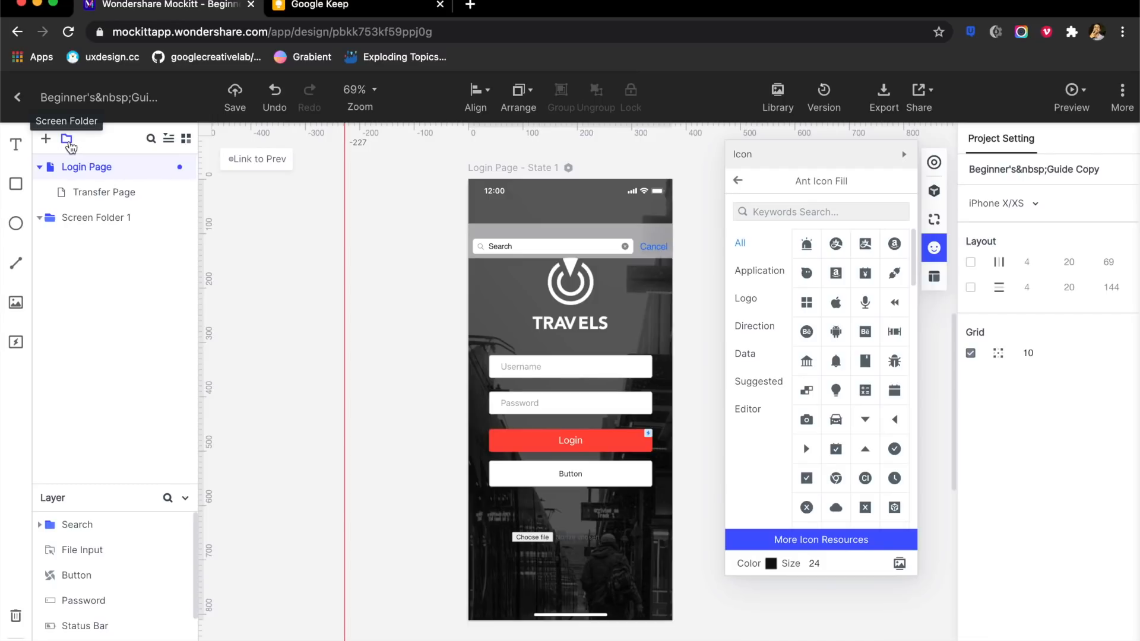
- Create a screen folder named Onboarding and show its options
left_click(67, 138)
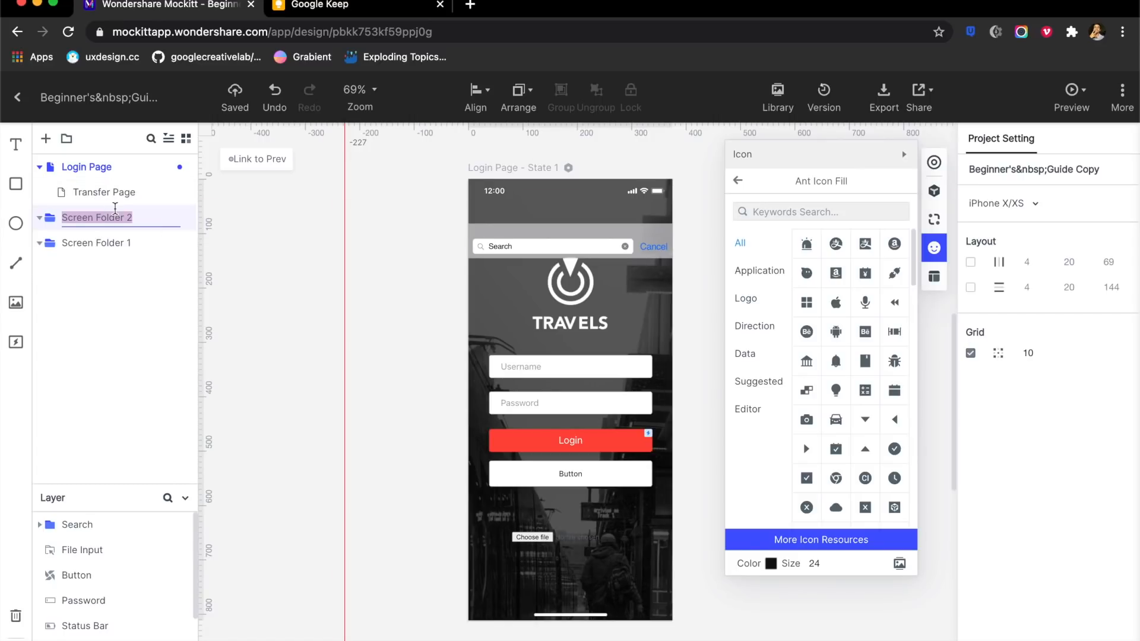
type("Onb")
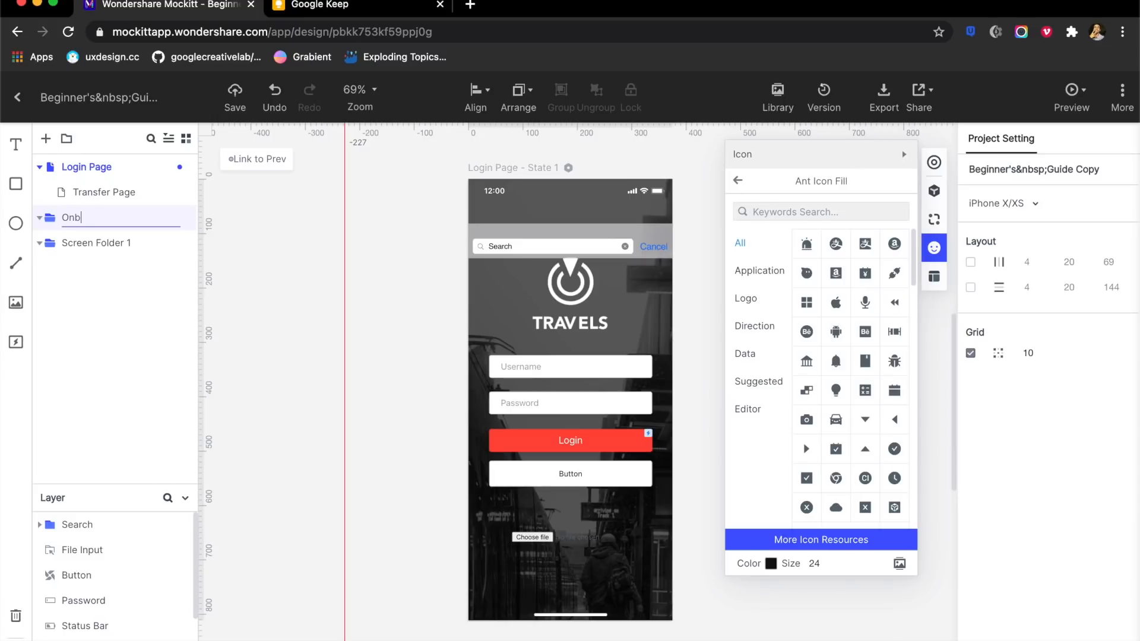
type("oardi")
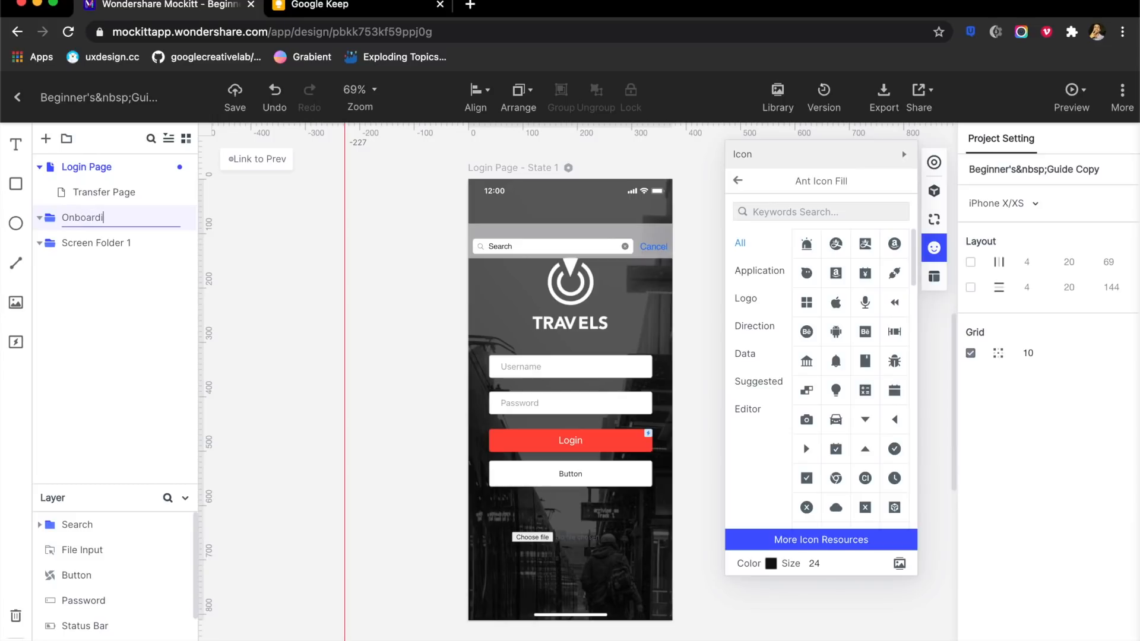
left_click(180, 220)
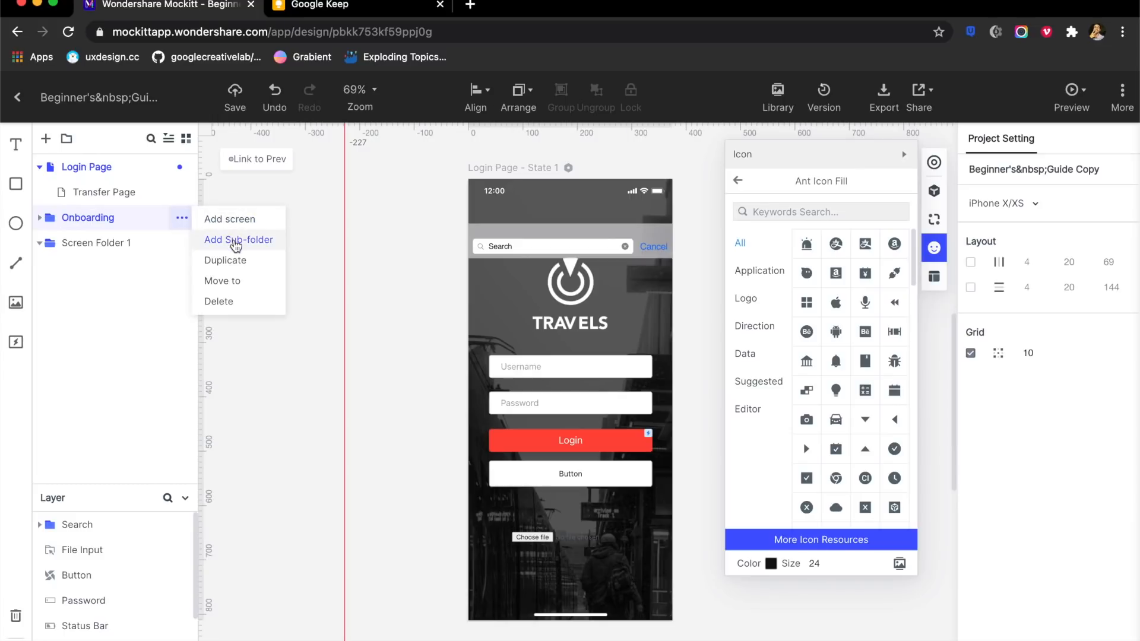
- Add a sub-folder named ver1 inside Onboarding and confirm the name
left_click(238, 240)
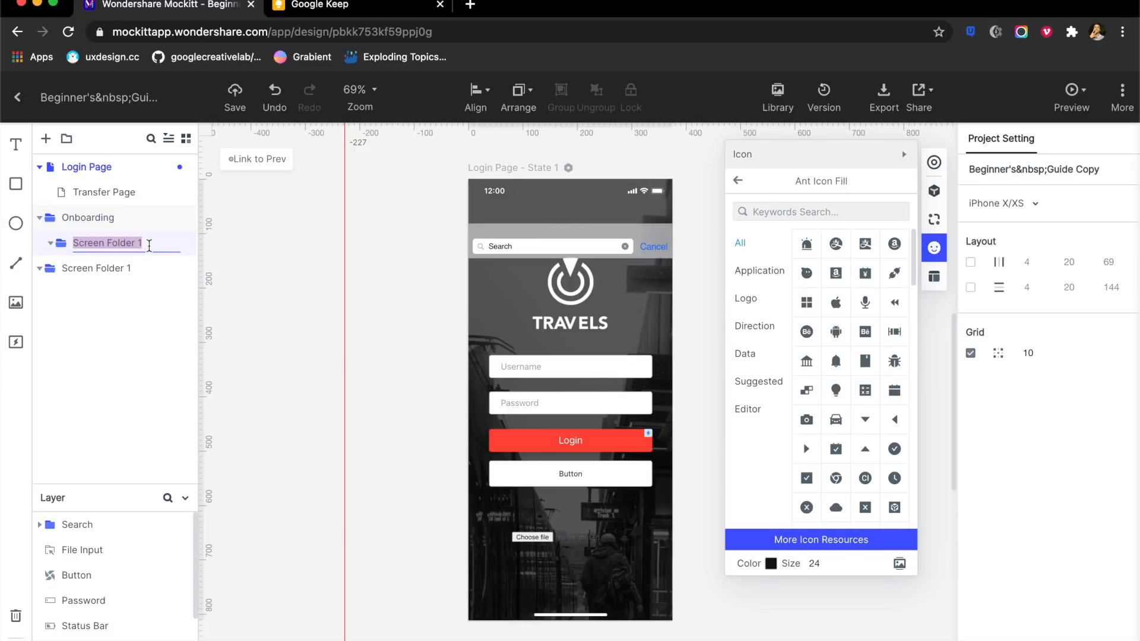
type("ver1")
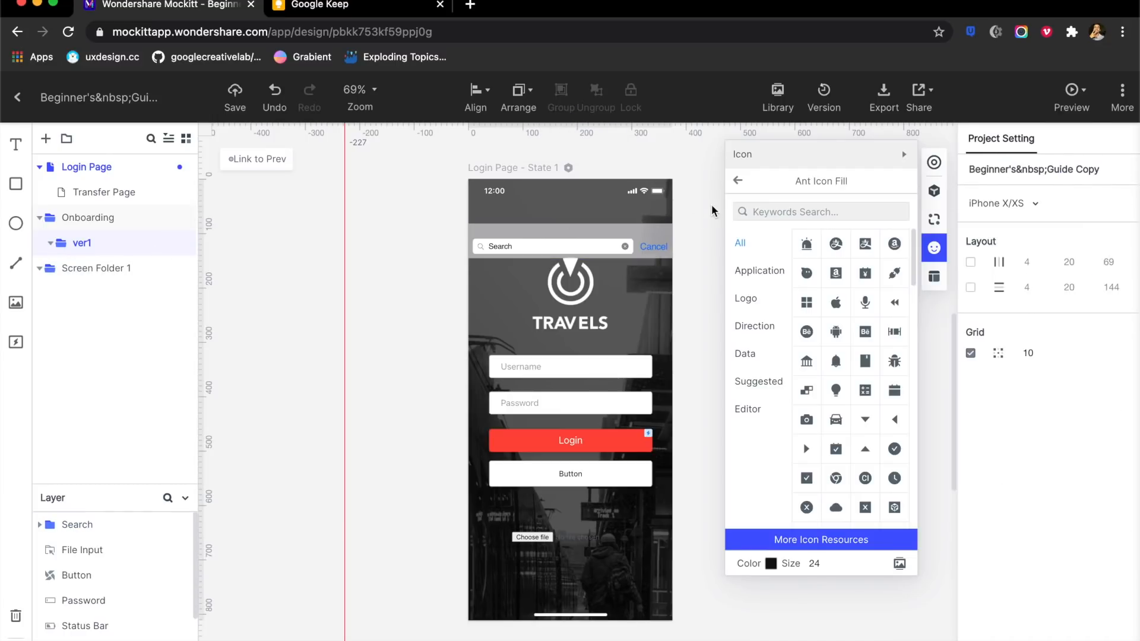
left_click(512, 167)
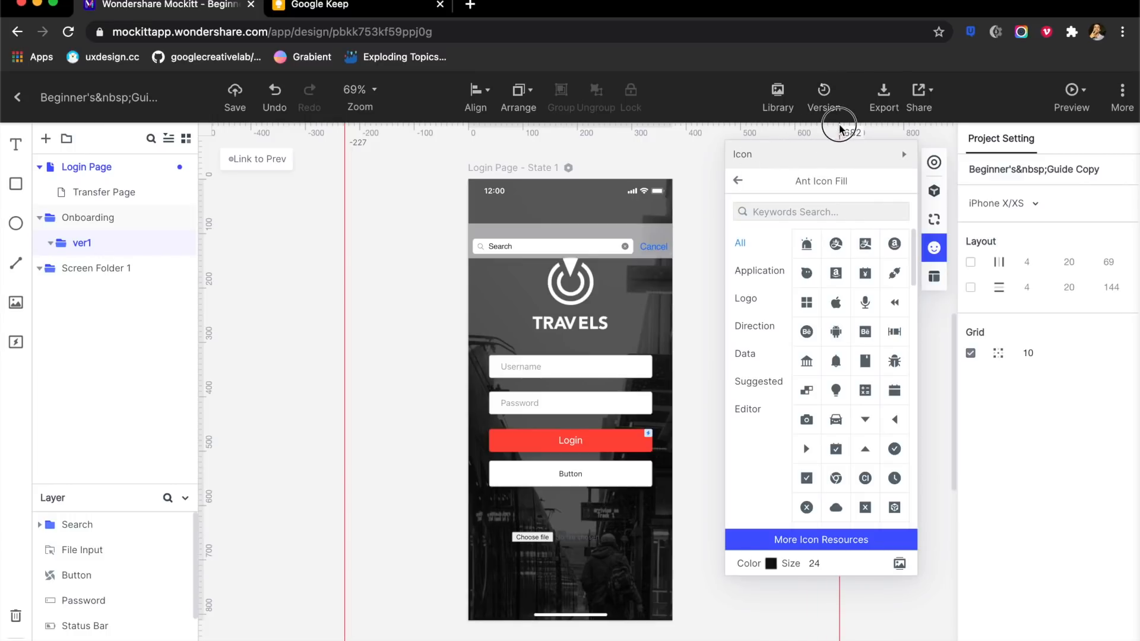
- Check Version history and dismiss the Enterprise upgrade notice
left_click(824, 95)
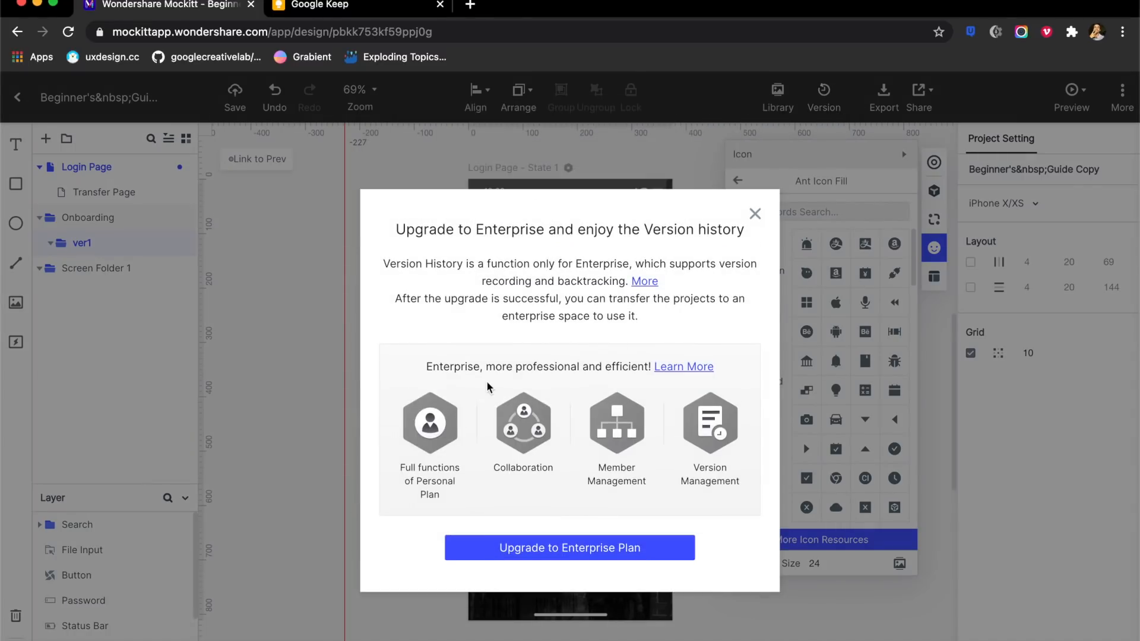
mouse_move(613, 344)
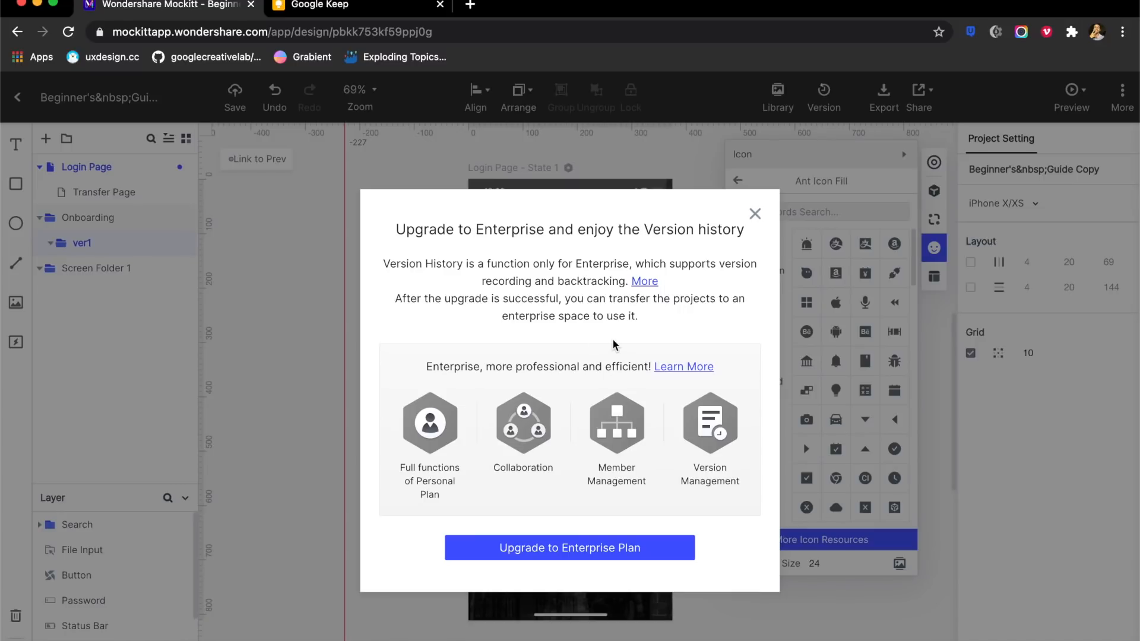
left_click(755, 213)
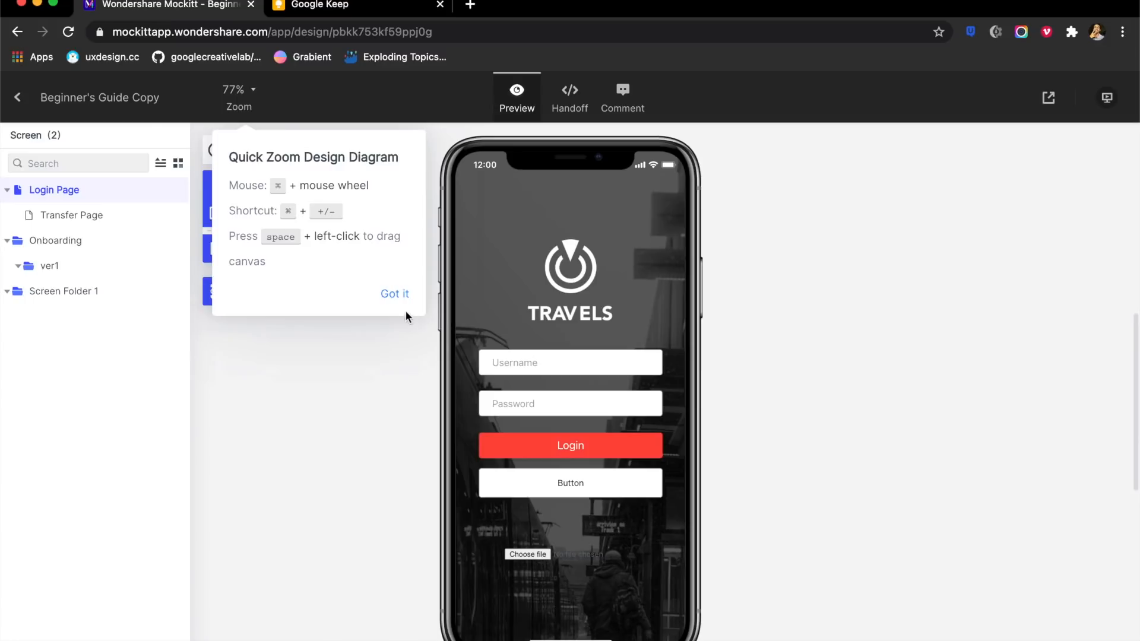
- Dismiss the zoom tip, fill the Username field with text and tap Login in the preview
left_click(394, 294)
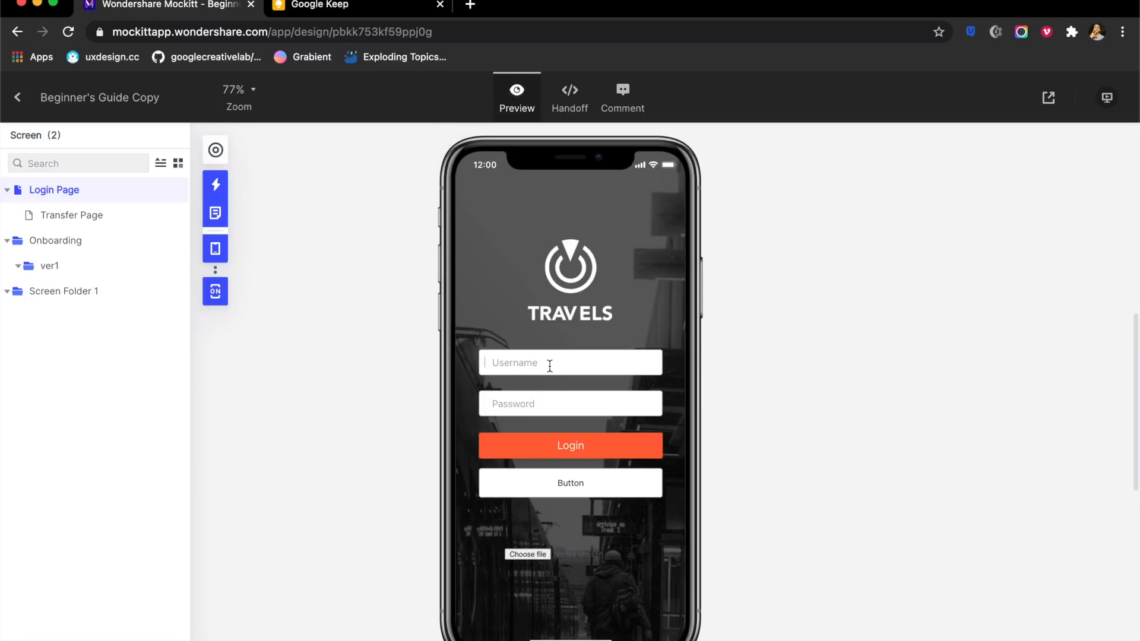
type("yyuunun")
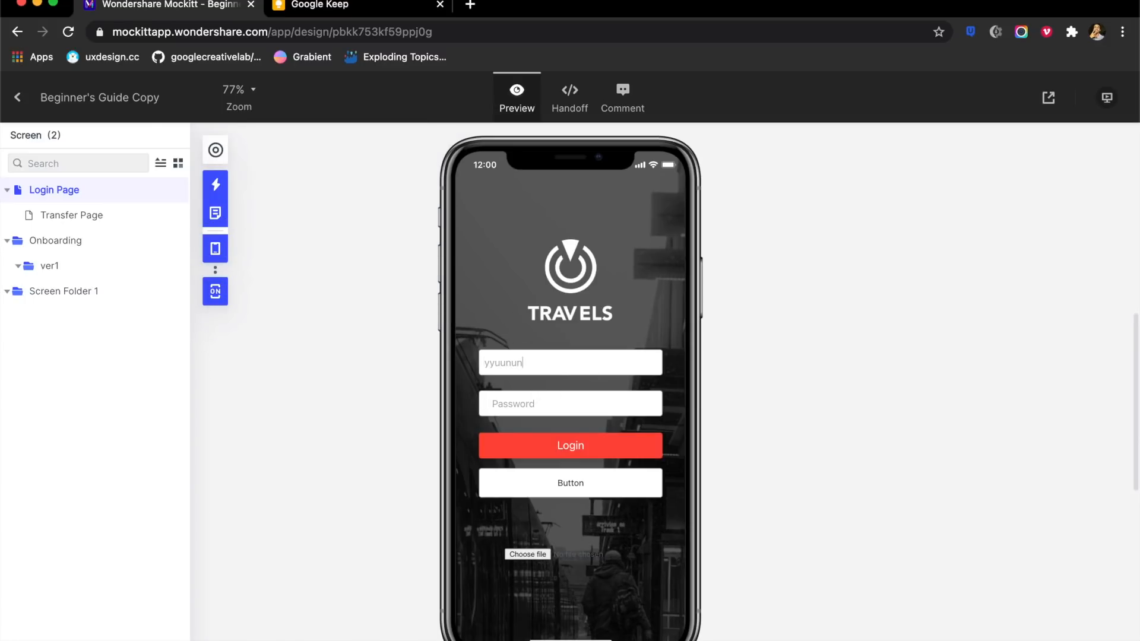
type("ikmiimimimiimmmm")
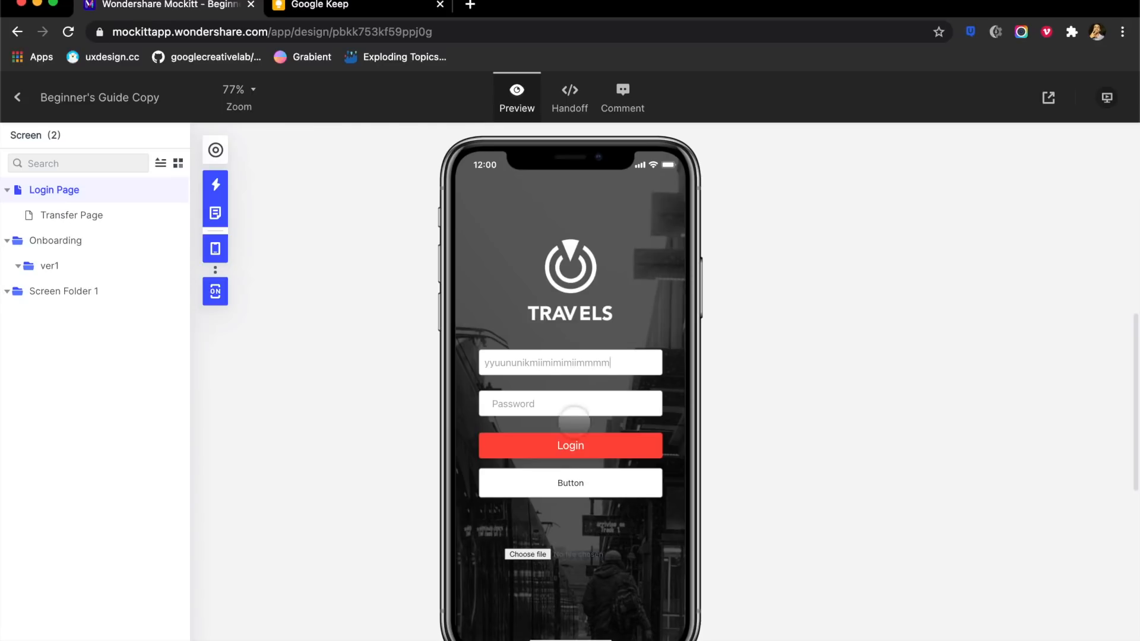
left_click(569, 445)
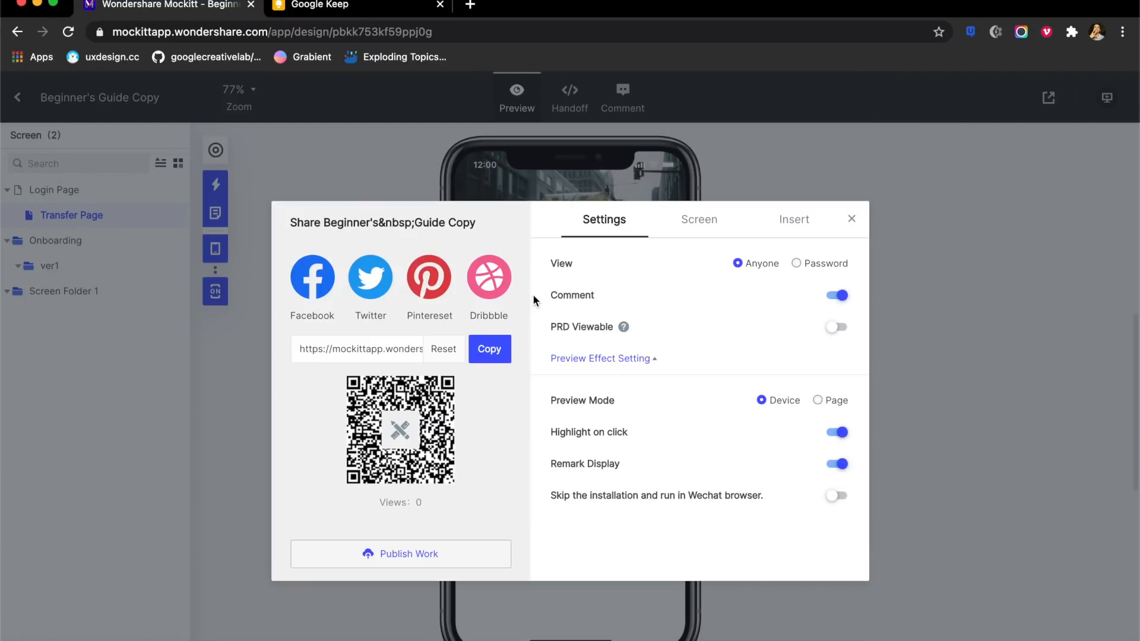
mouse_move(319, 456)
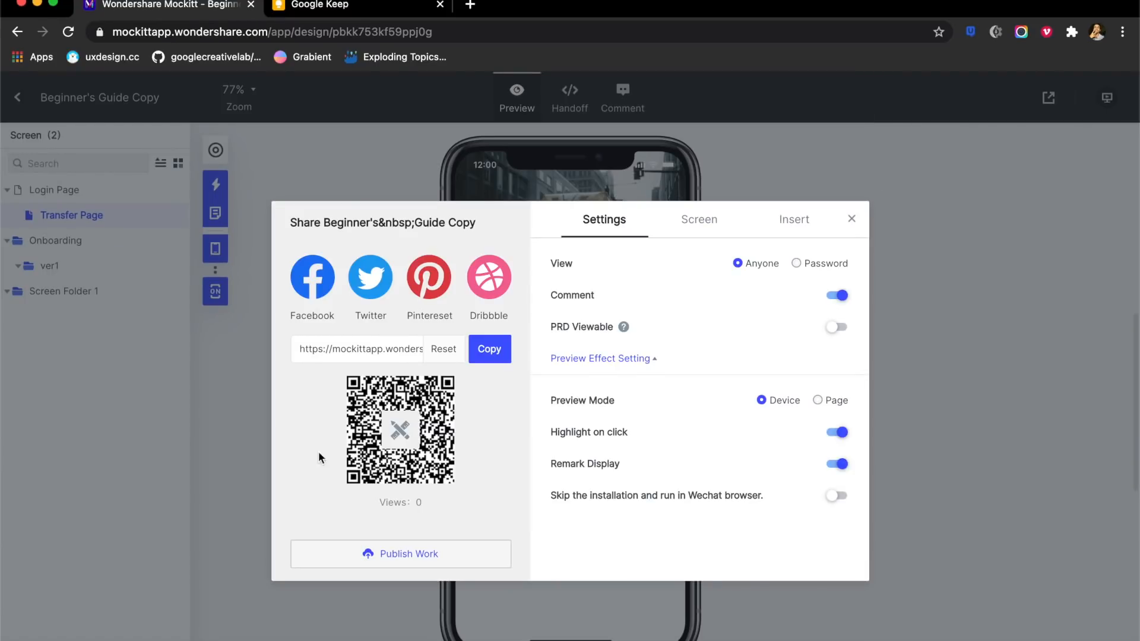
mouse_move(409, 442)
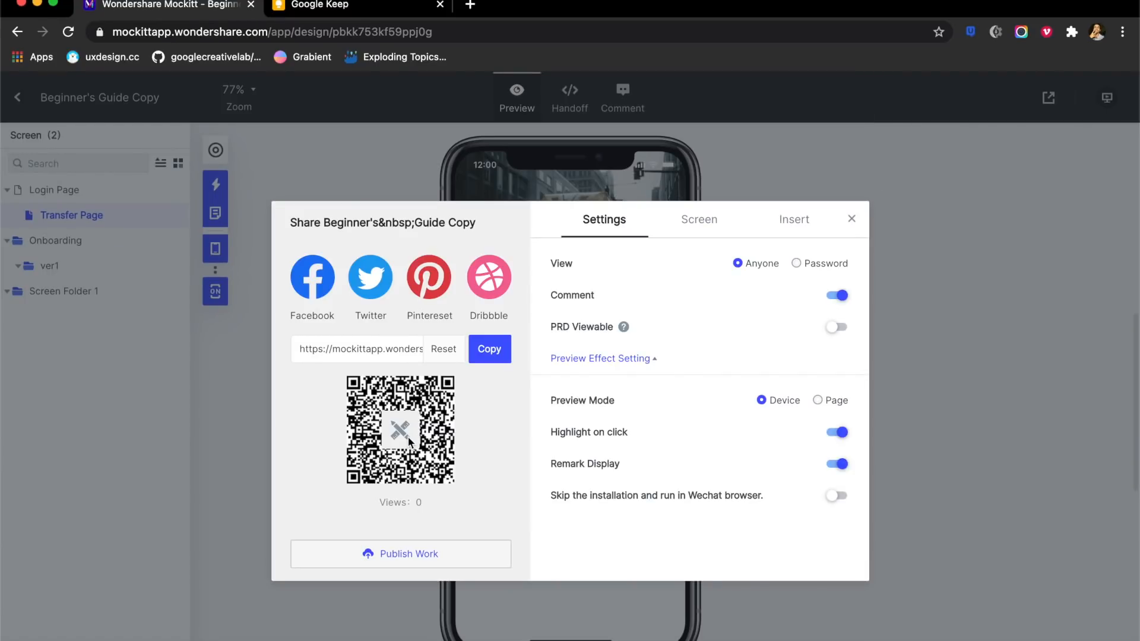
mouse_move(382, 510)
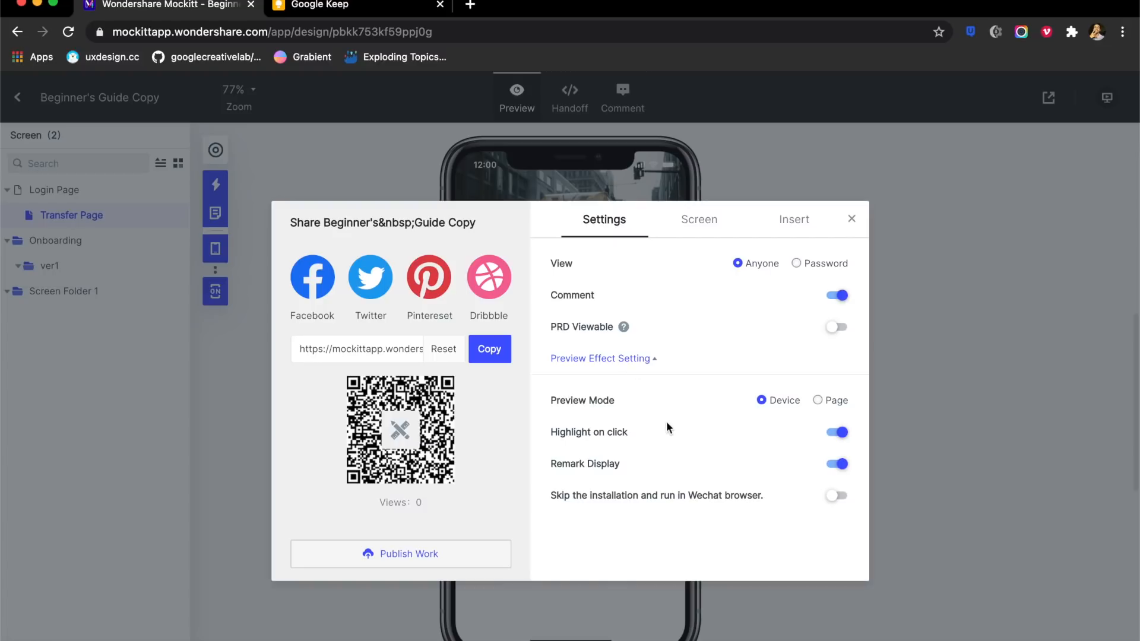
- Toggle Highlight on click, try Page then Device preview mode, and view the shared Screen list
left_click(836, 432)
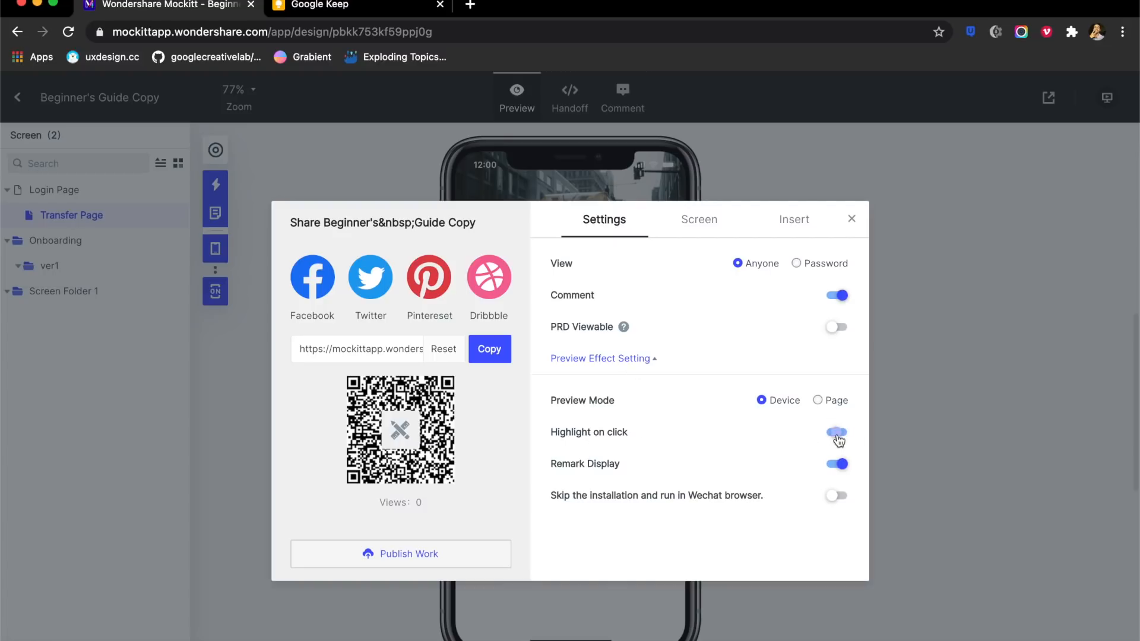
left_click(835, 433)
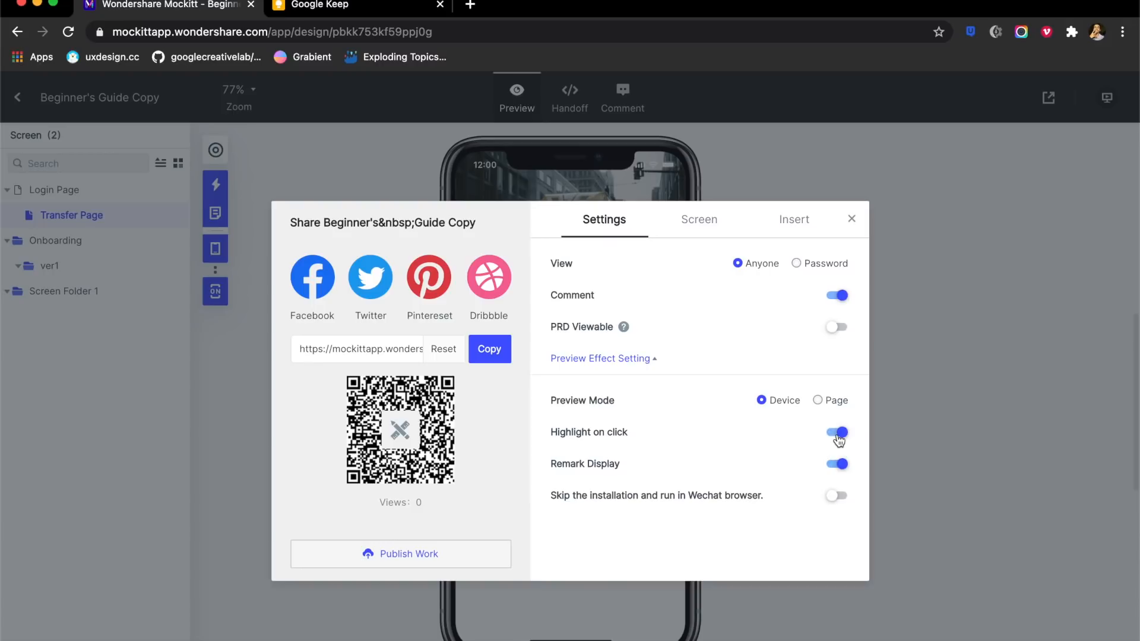
left_click(817, 400)
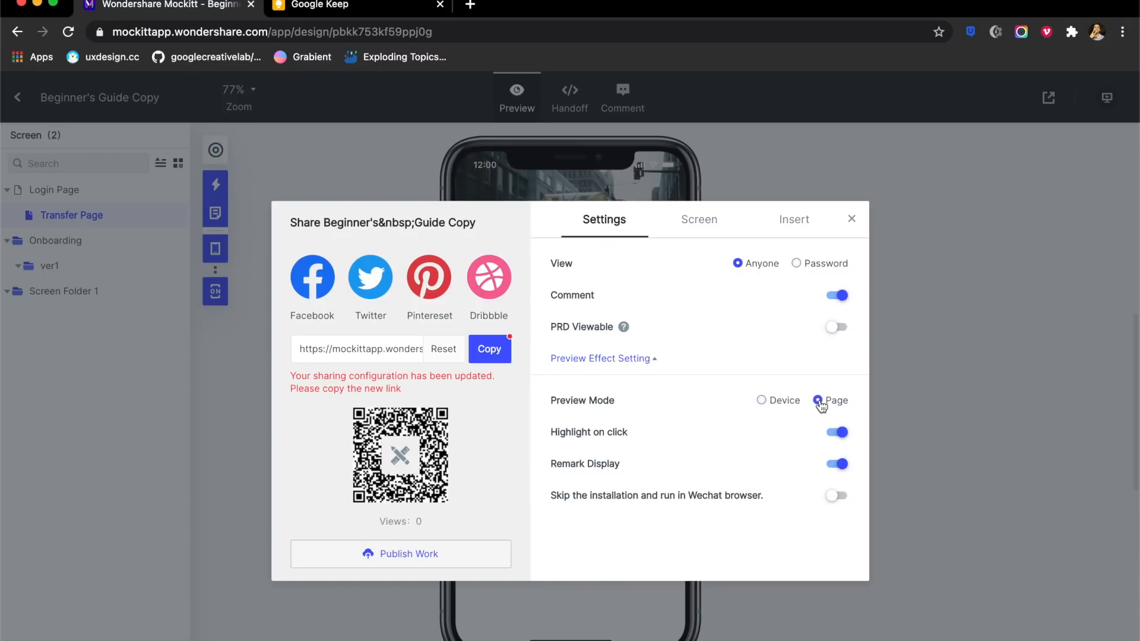
left_click(761, 400)
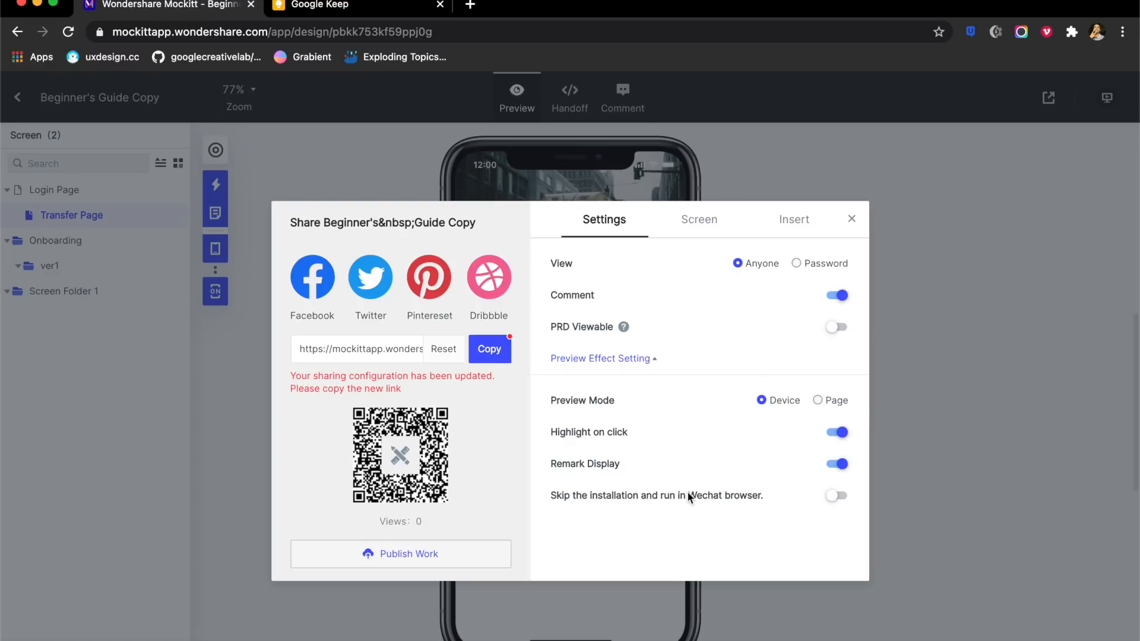
mouse_move(739, 499)
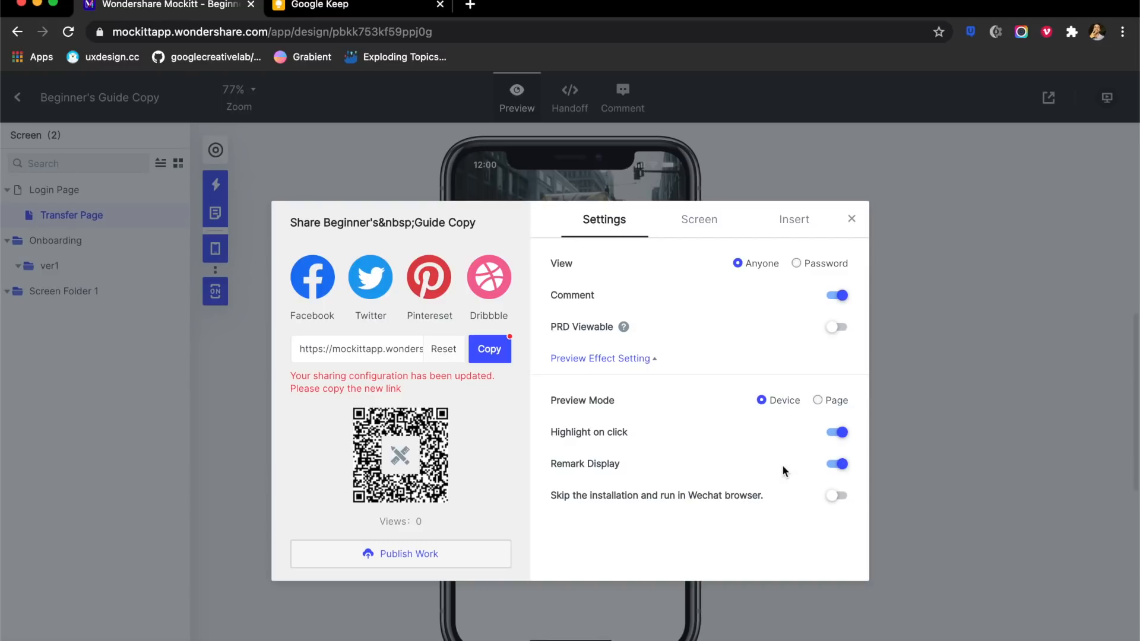
left_click(698, 219)
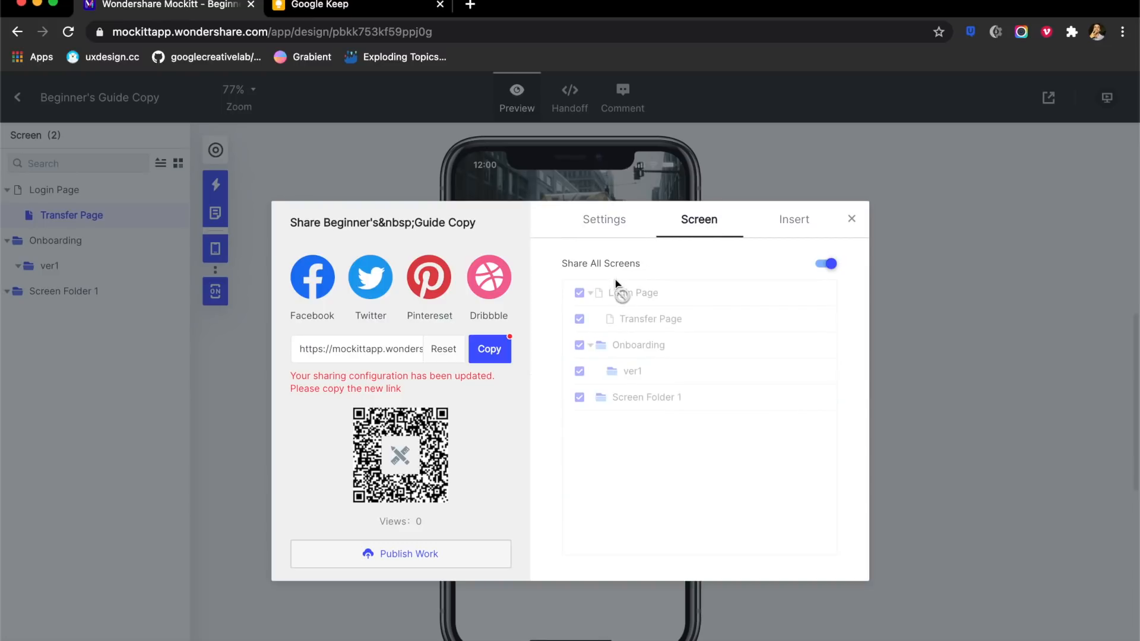
- Disable Share All Screens, view the Insert embed options with More expanded and collapsed, then Publish Work
left_click(825, 264)
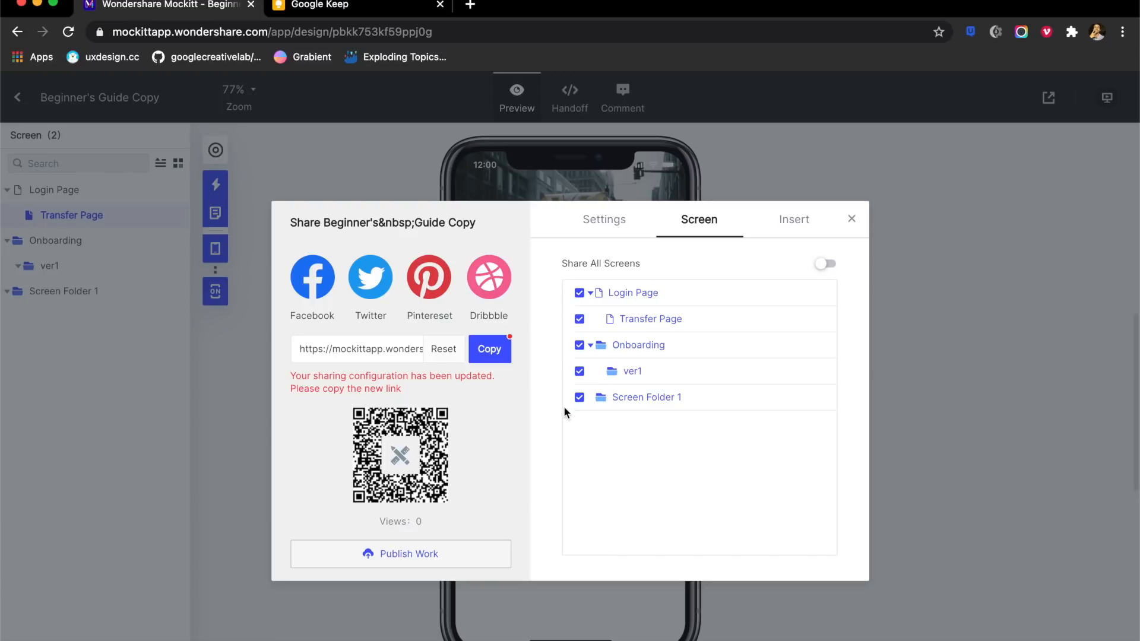
left_click(793, 219)
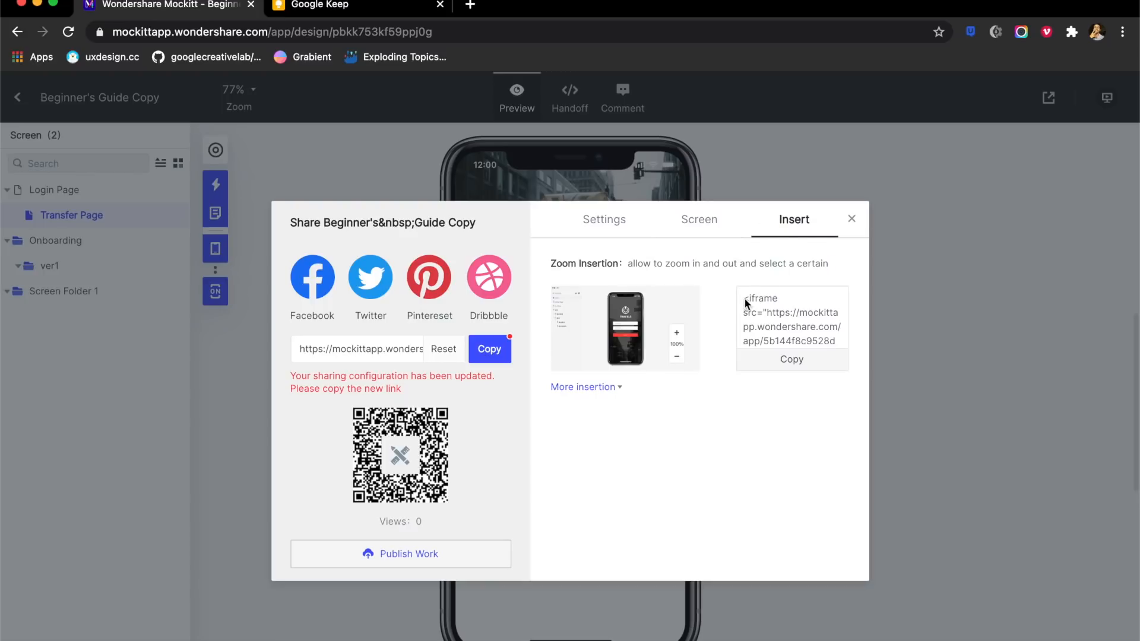
mouse_move(741, 436)
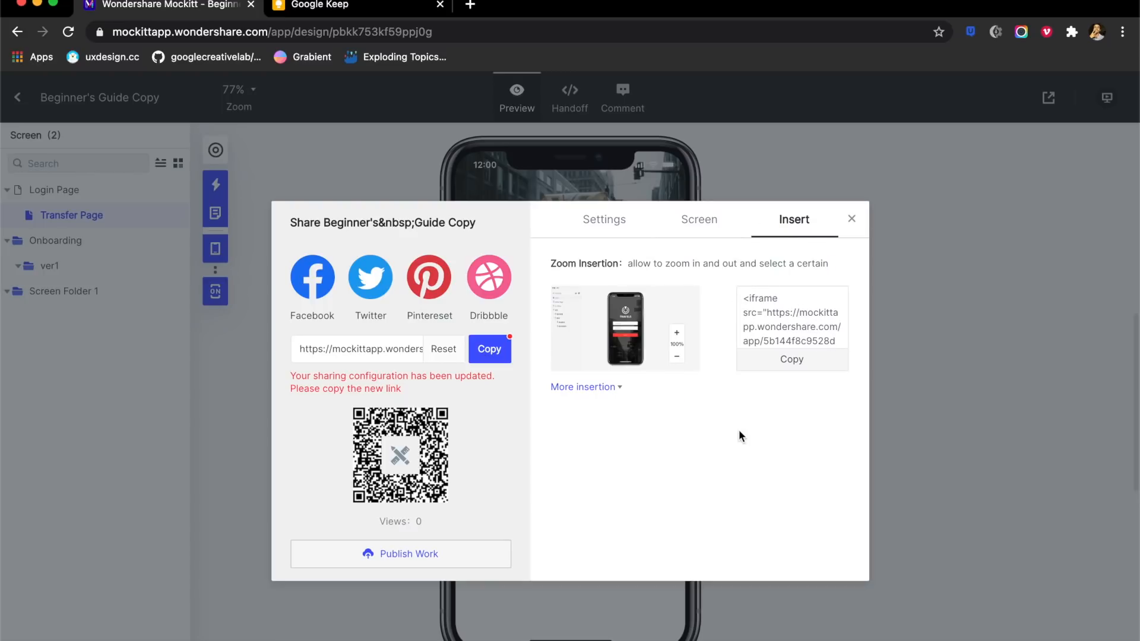
left_click(583, 387)
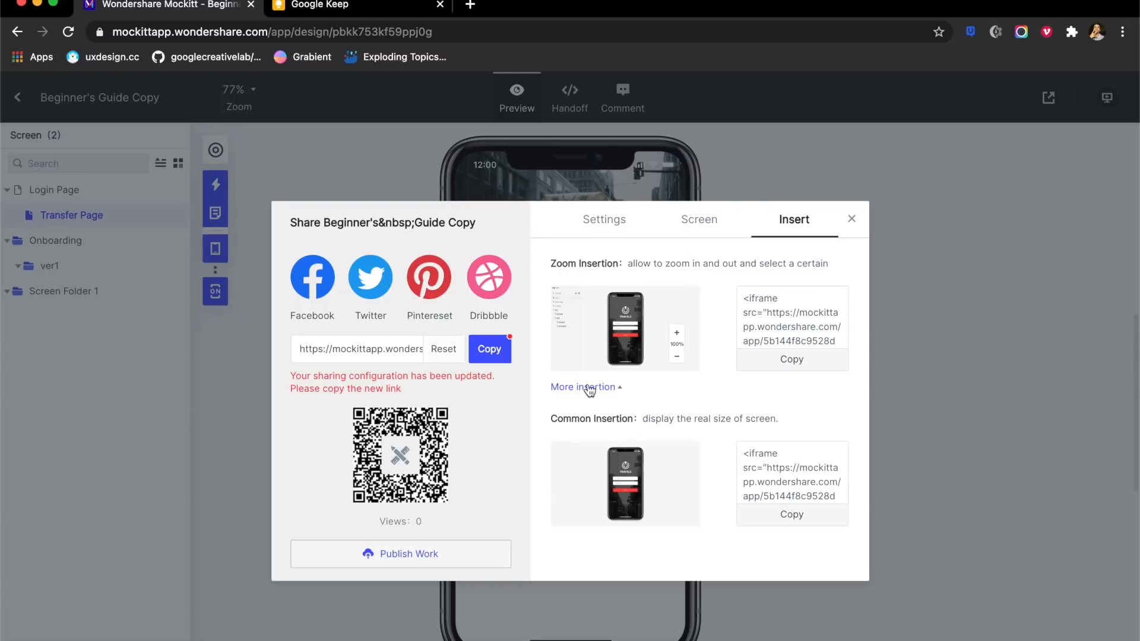
left_click(586, 387)
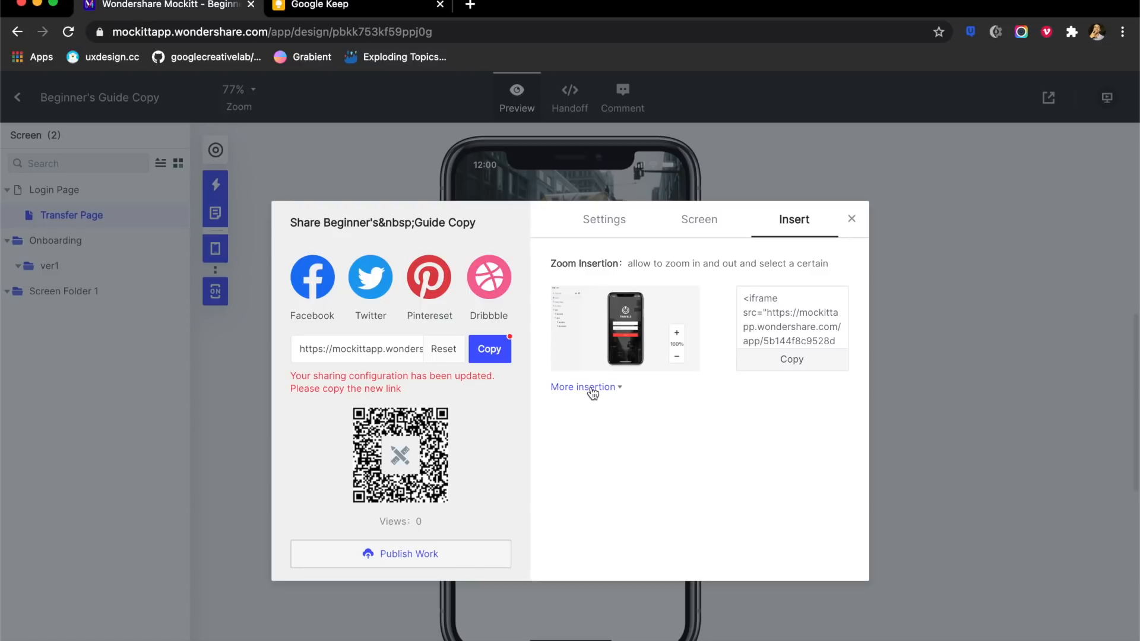
mouse_move(435, 558)
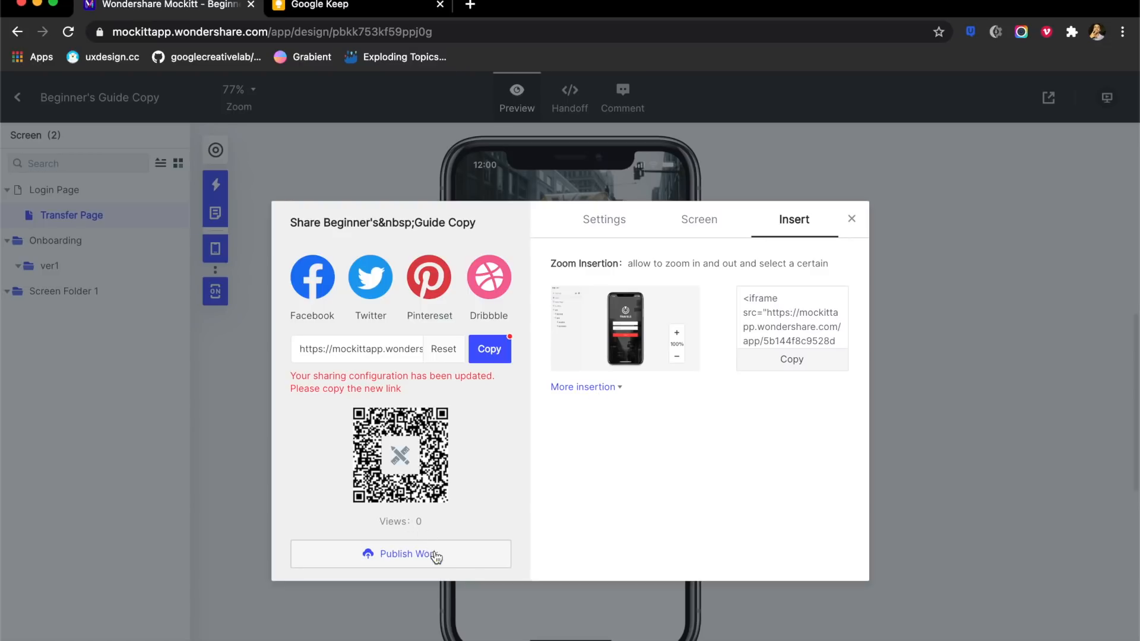
left_click(851, 219)
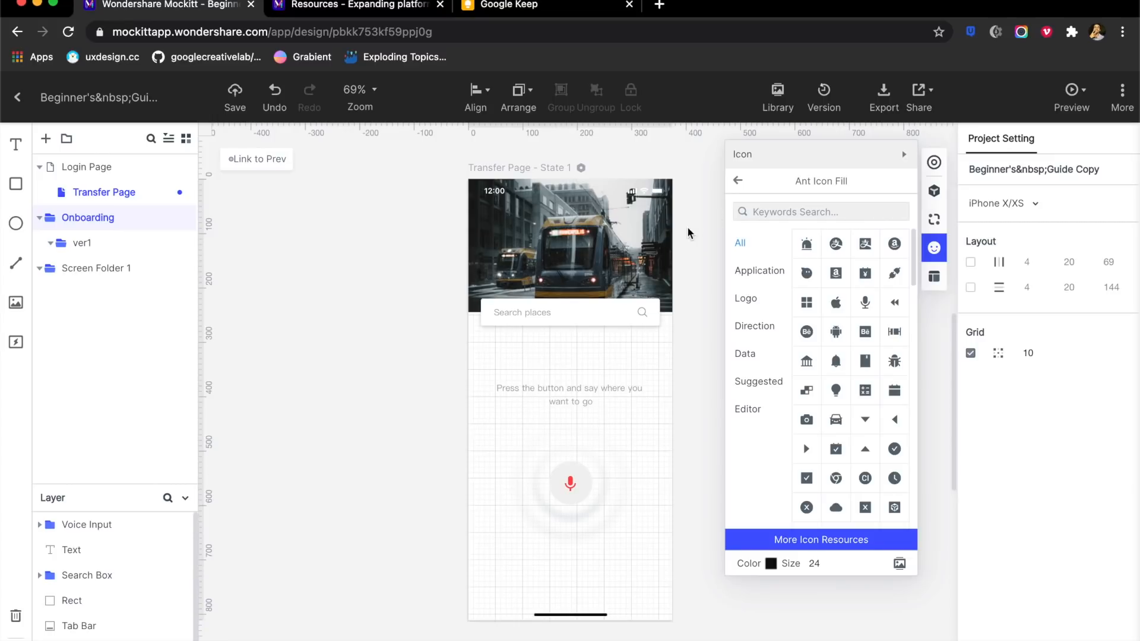
- On the Login Page, set the Login button's animation to Jello from the Style panel
left_click(570, 312)
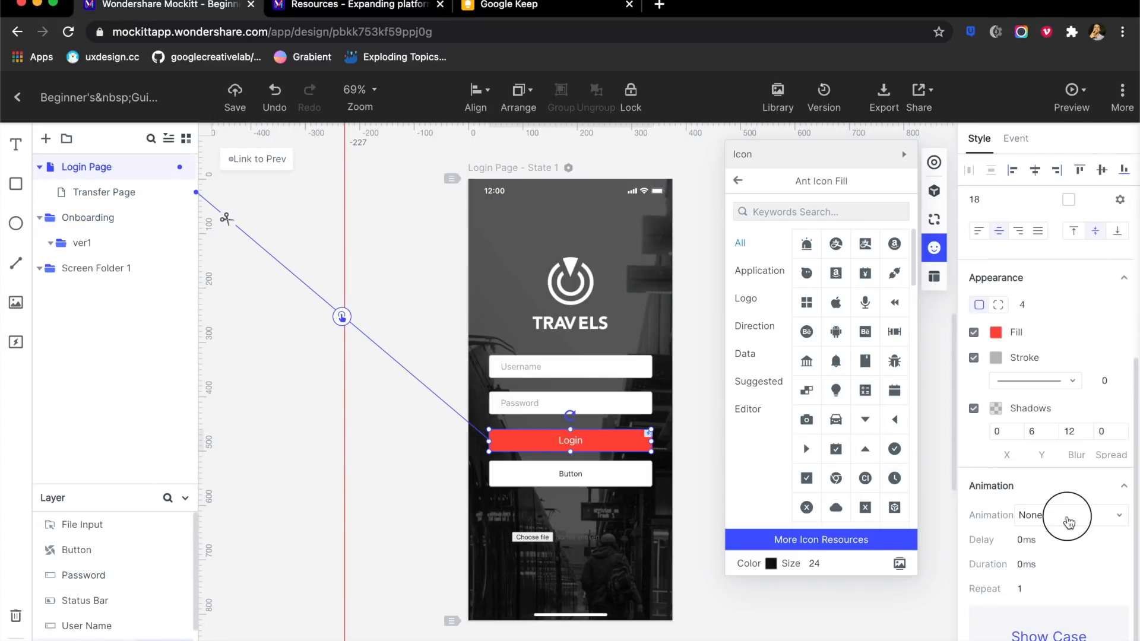
left_click(1069, 514)
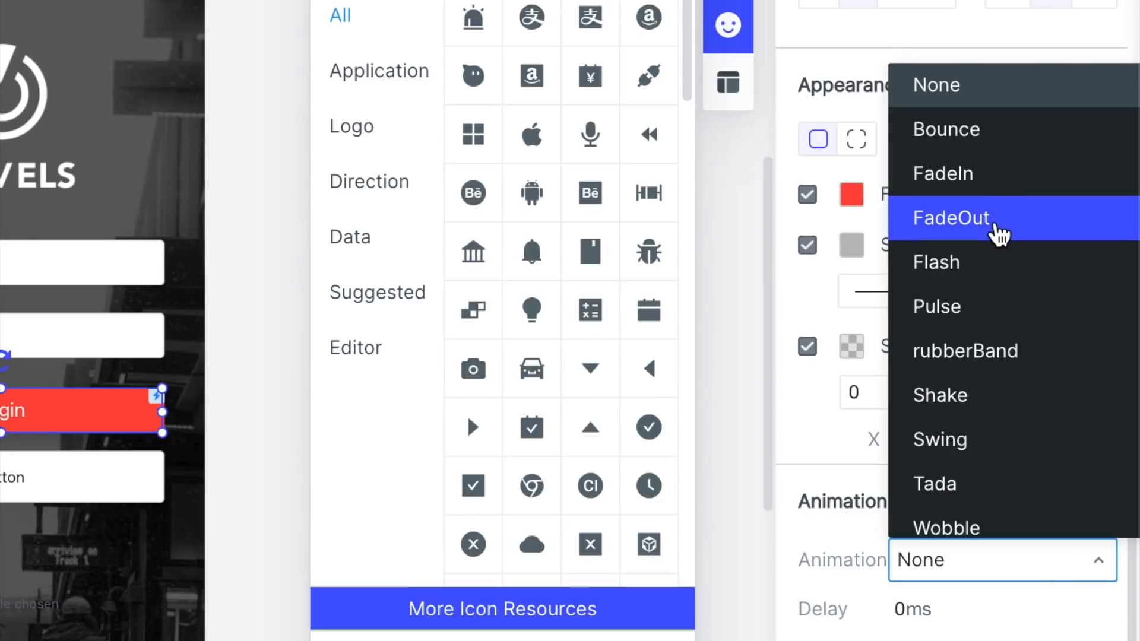
mouse_move(989, 280)
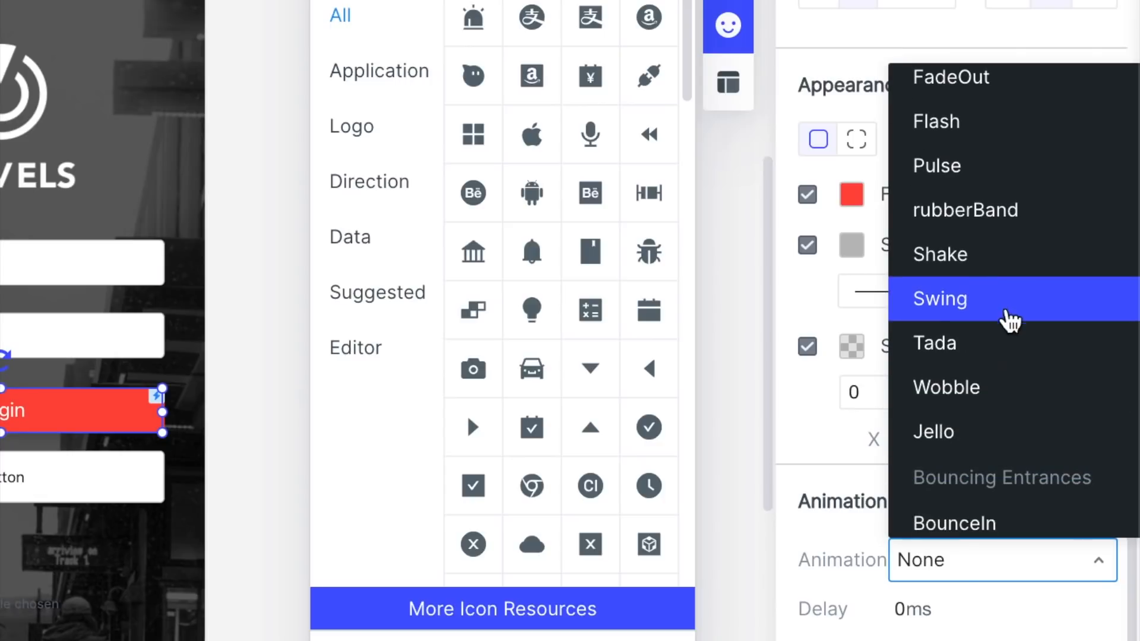
mouse_move(989, 436)
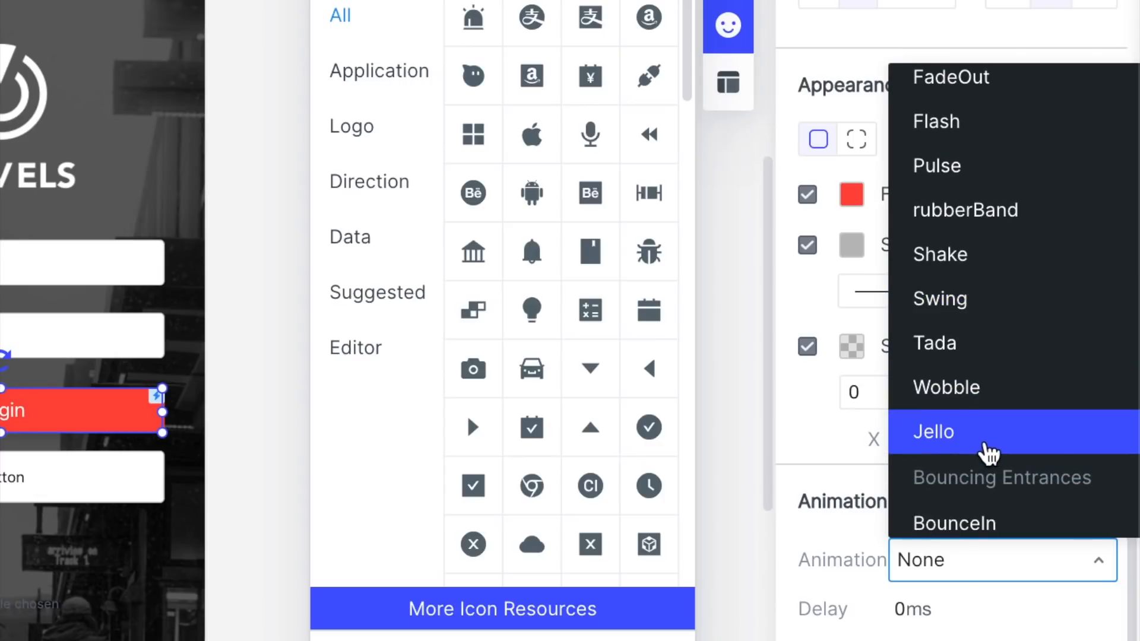
scroll("down", 3)
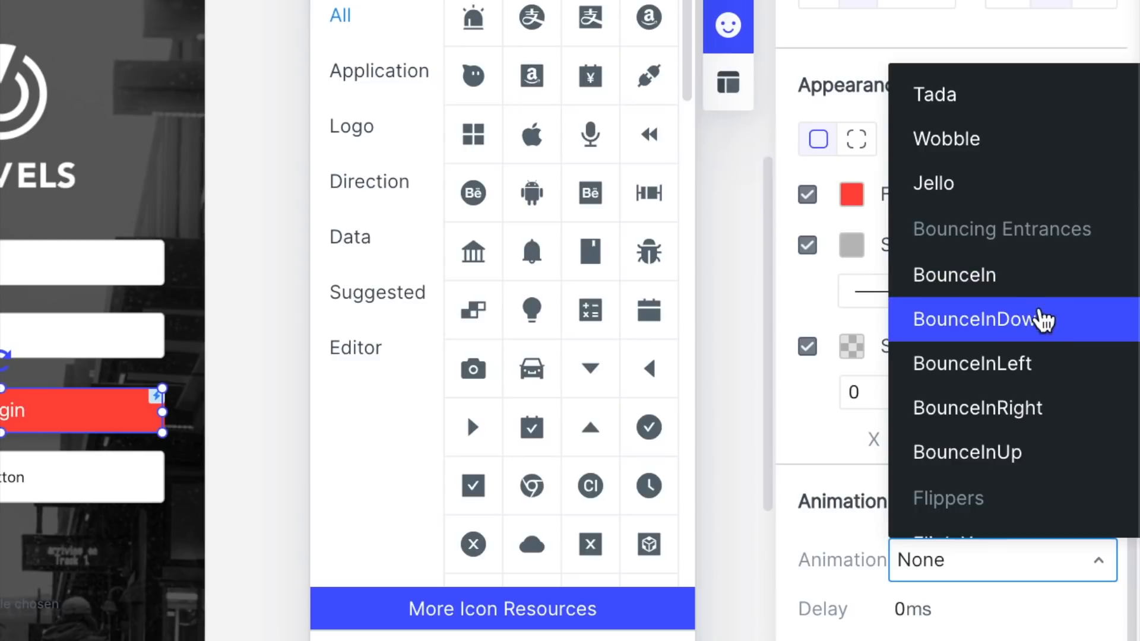
scroll("down", 3)
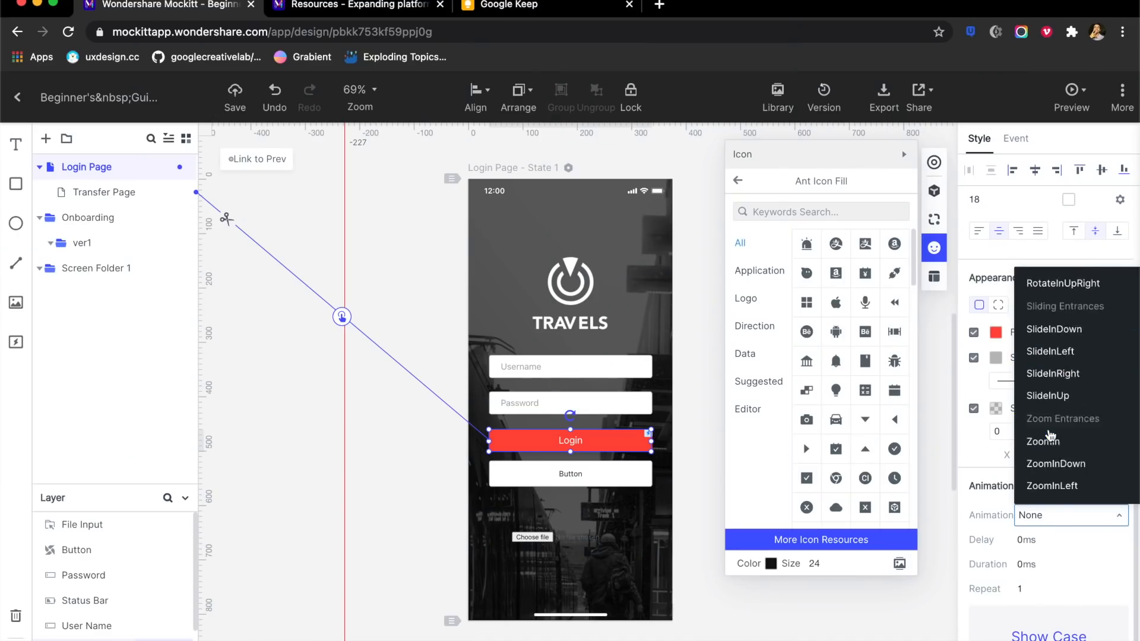
scroll("down", 3)
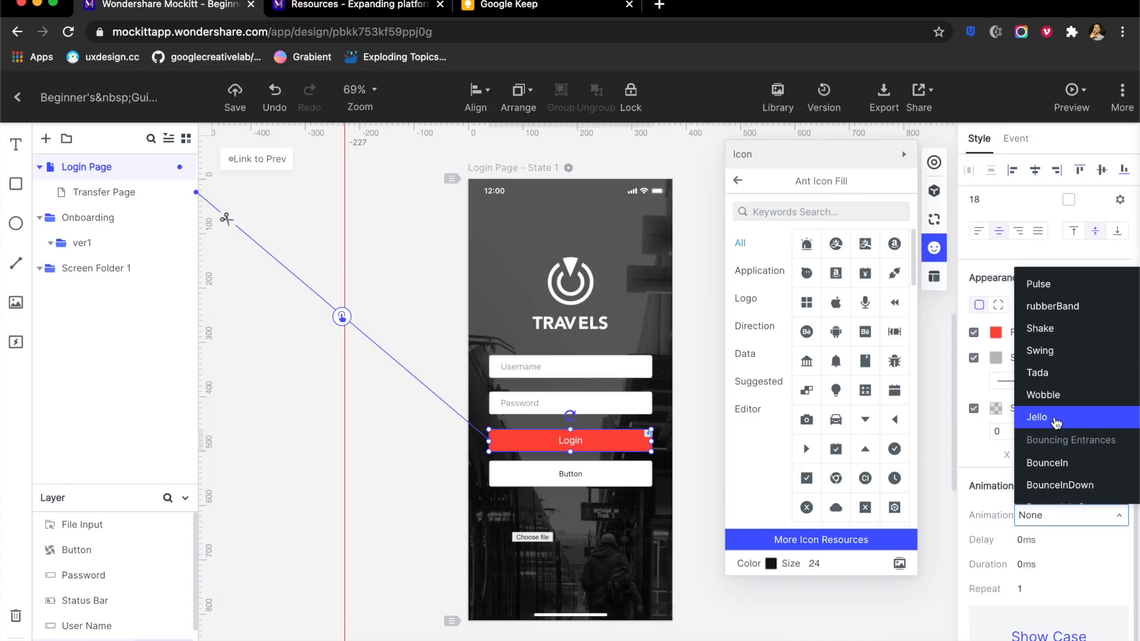
left_click(1037, 417)
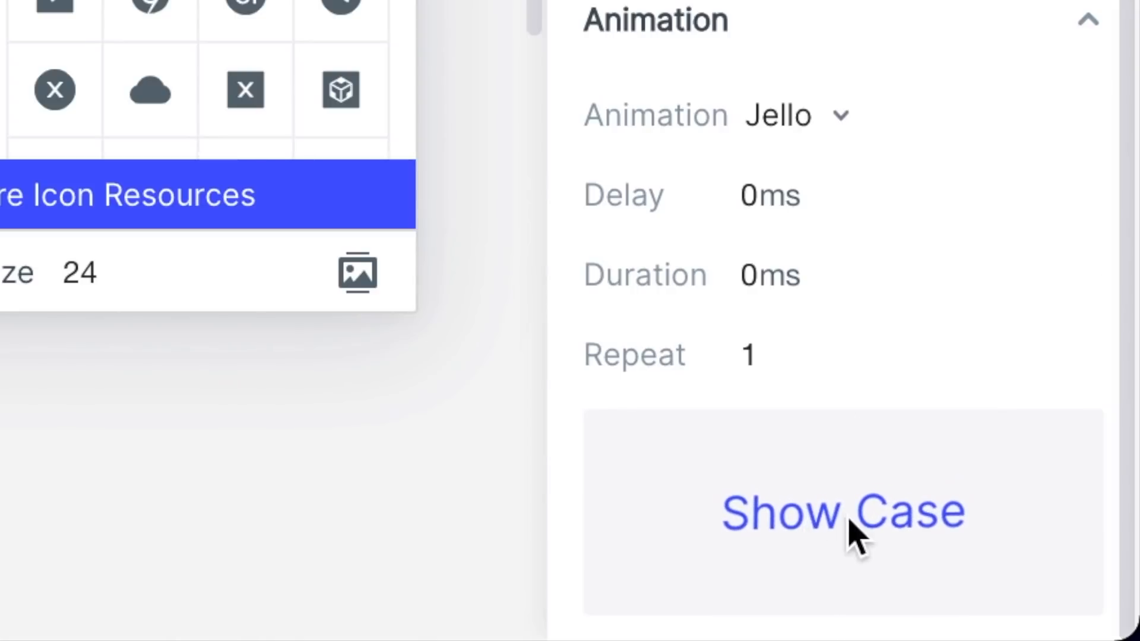
mouse_move(811, 538)
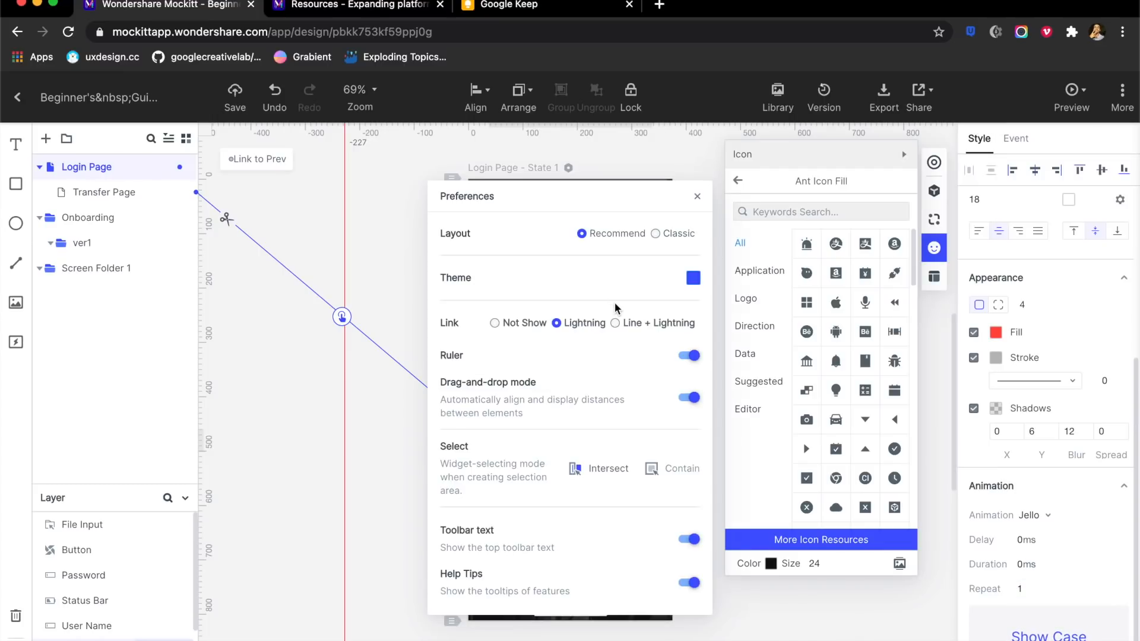
mouse_move(669, 284)
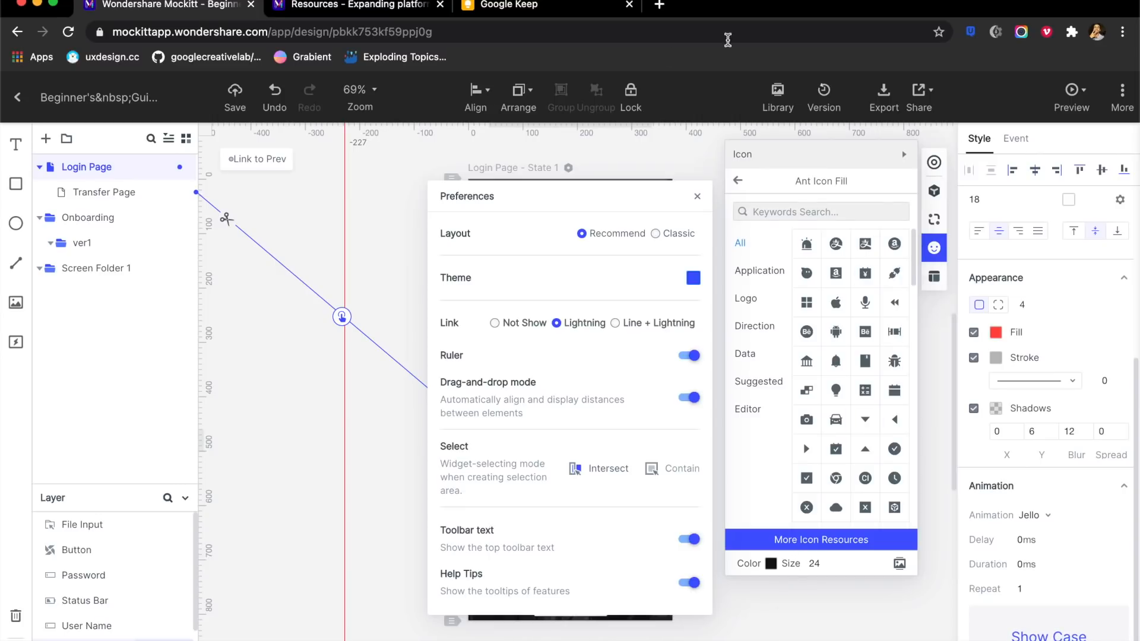
mouse_move(621, 326)
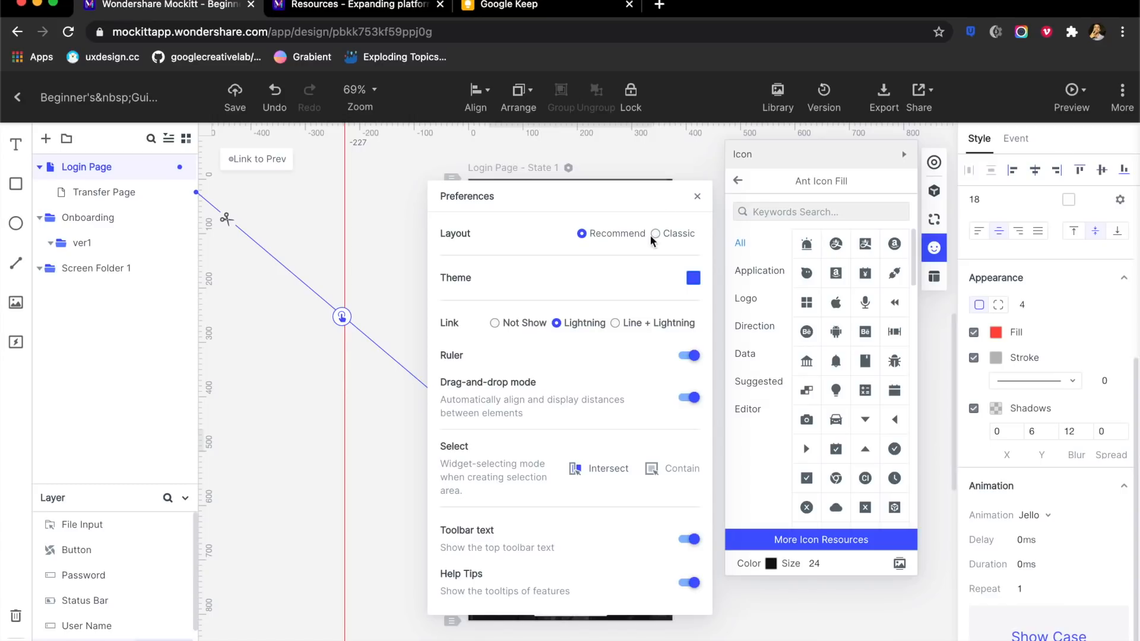
left_click(697, 196)
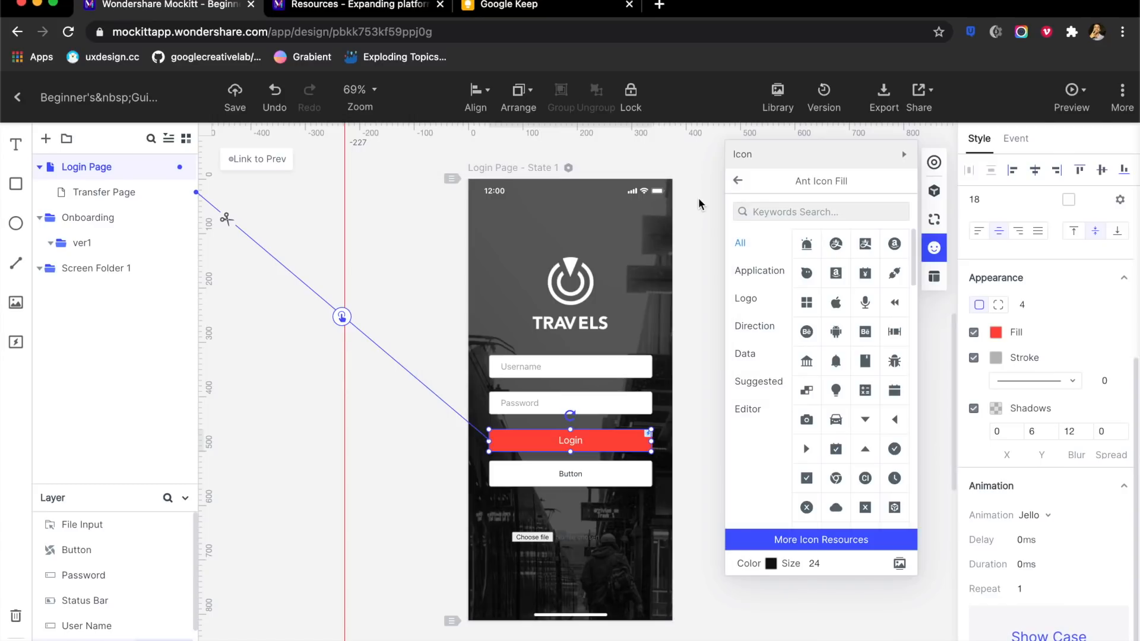
mouse_move(571, 73)
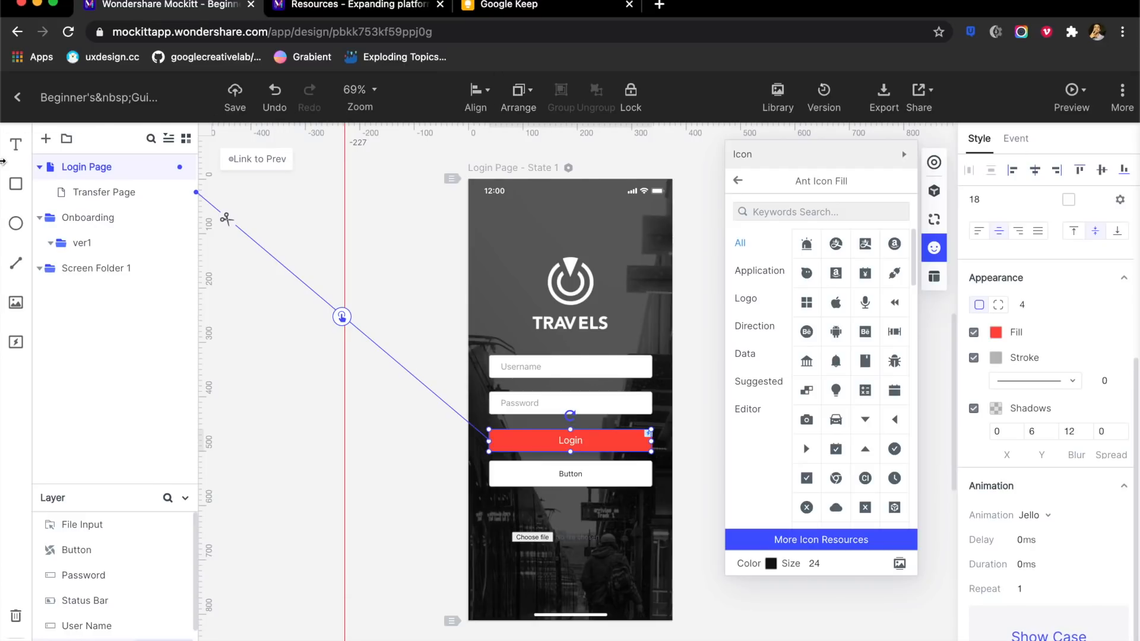
mouse_move(14, 263)
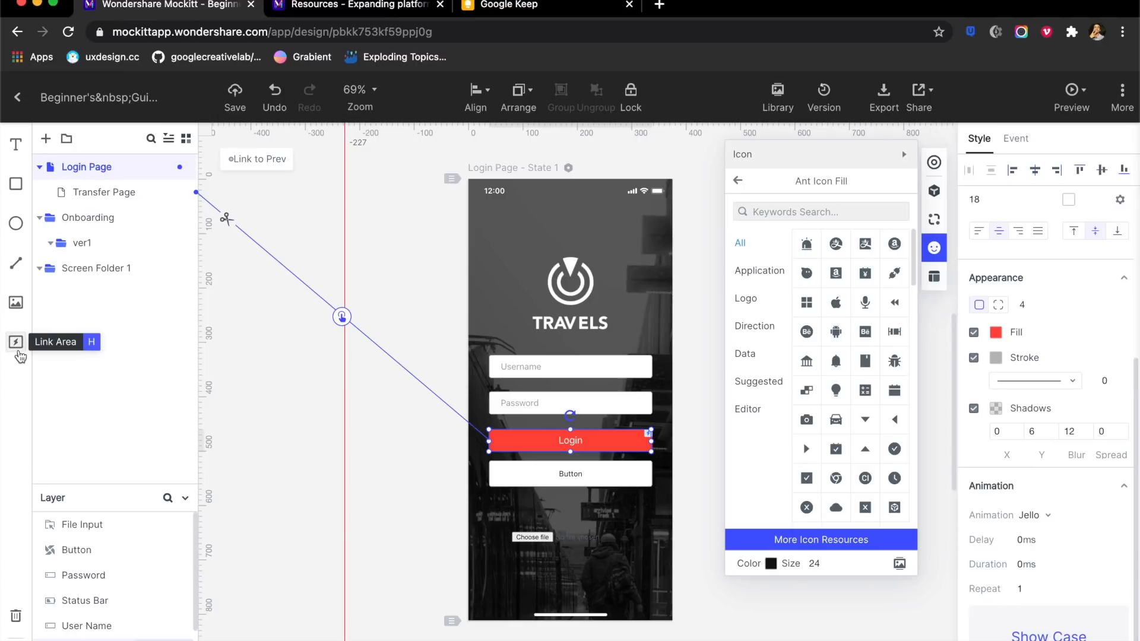
mouse_move(316, 366)
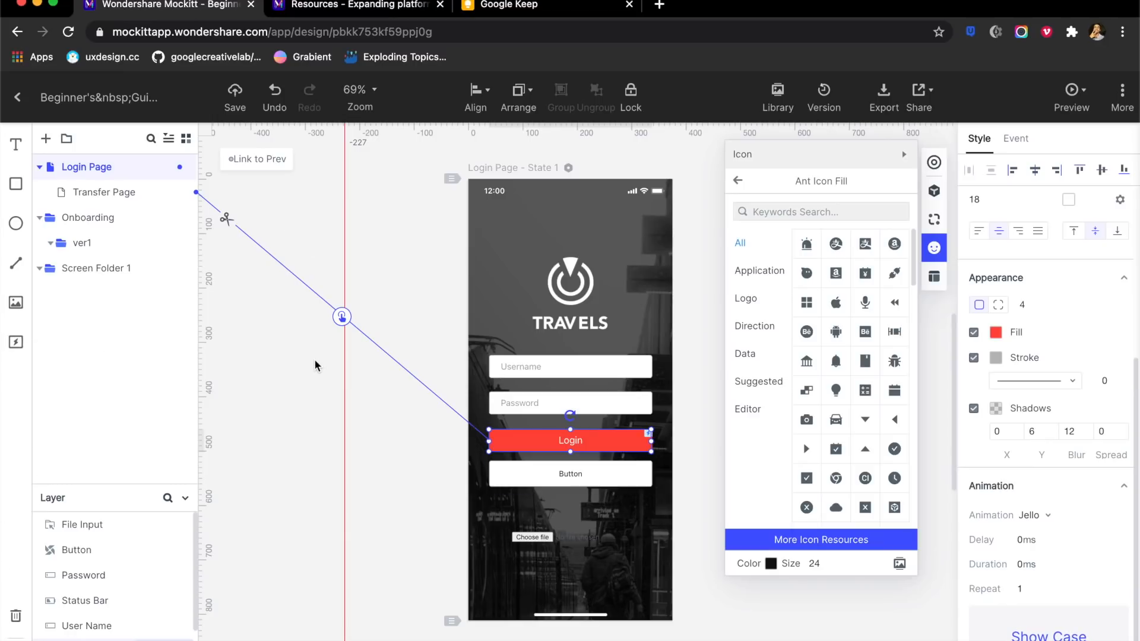
mouse_move(391, 293)
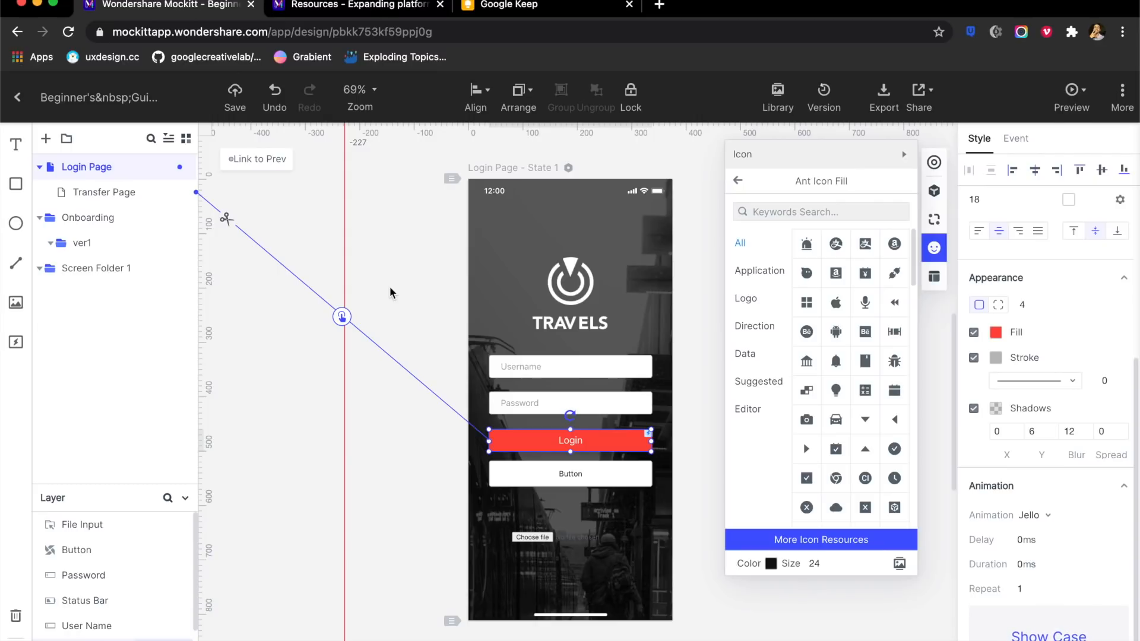
mouse_move(423, 172)
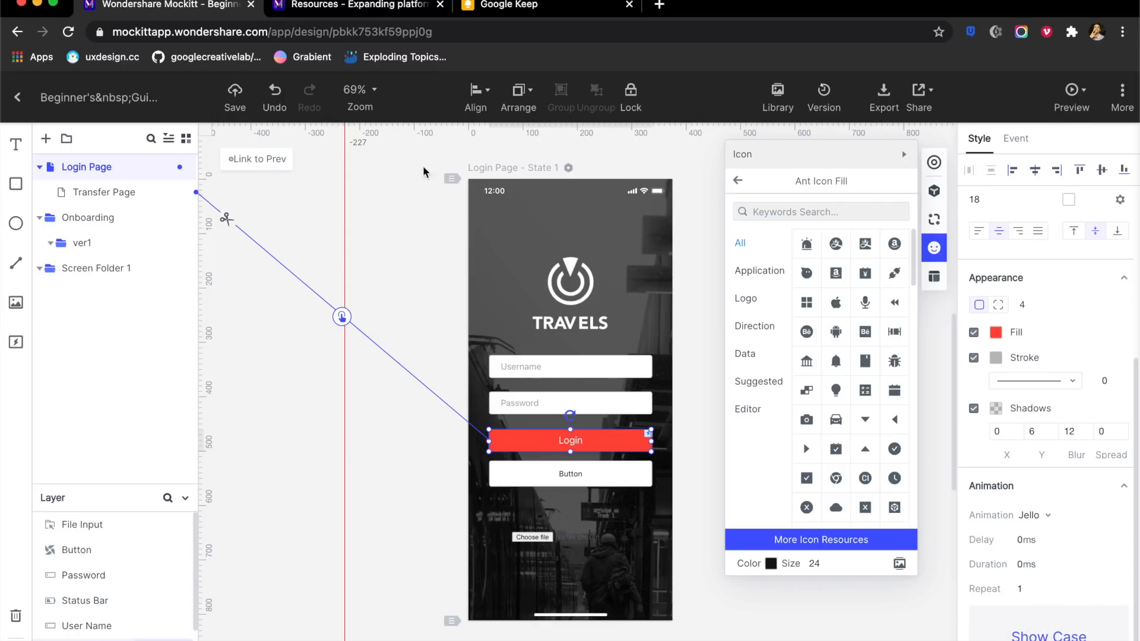